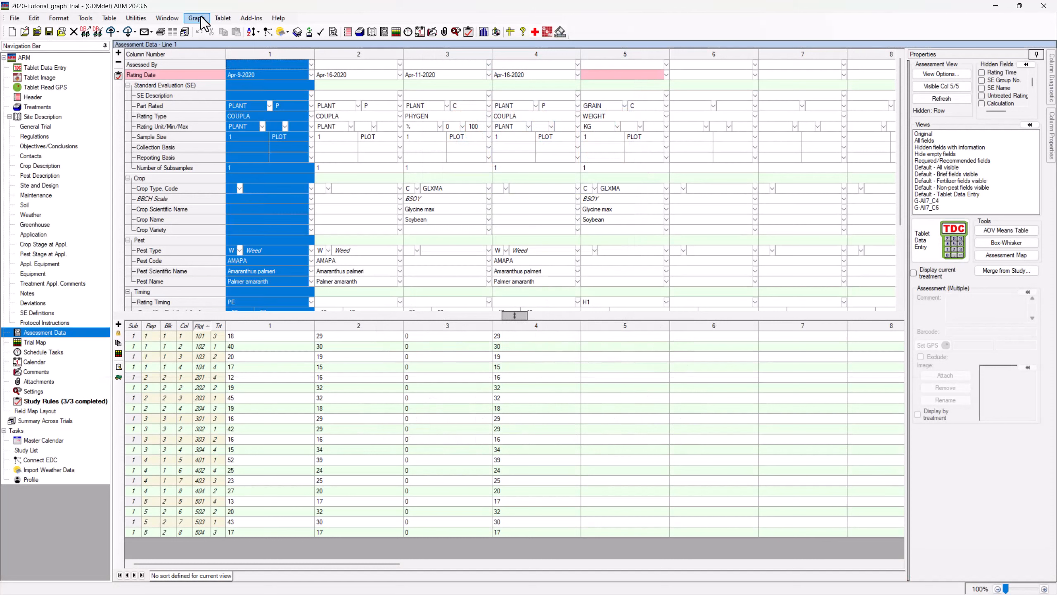
- Start a new graph including treatments 2–4 and treatment 1
click(196, 18)
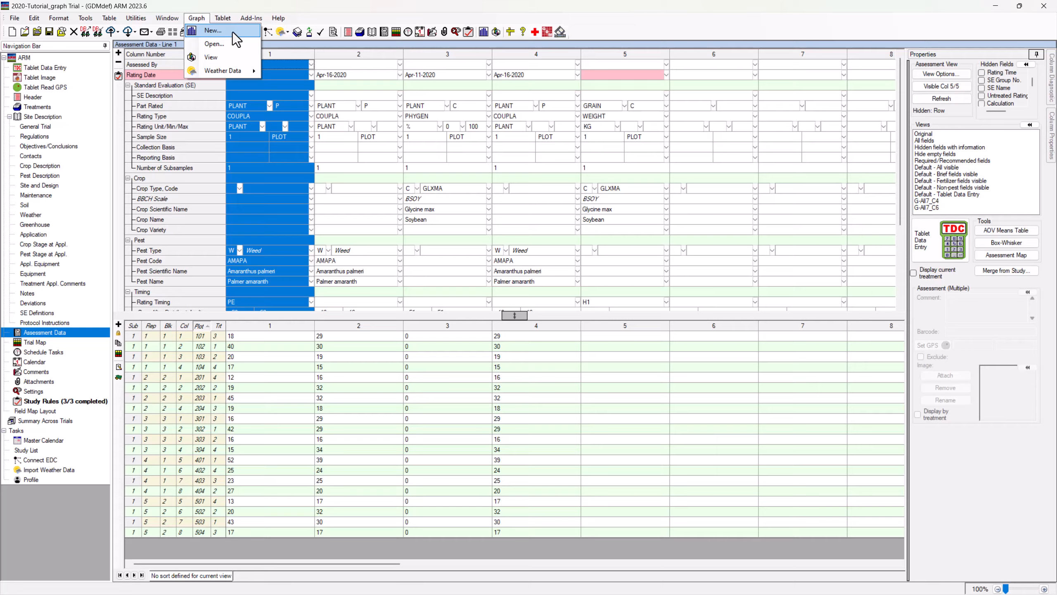
click(213, 30)
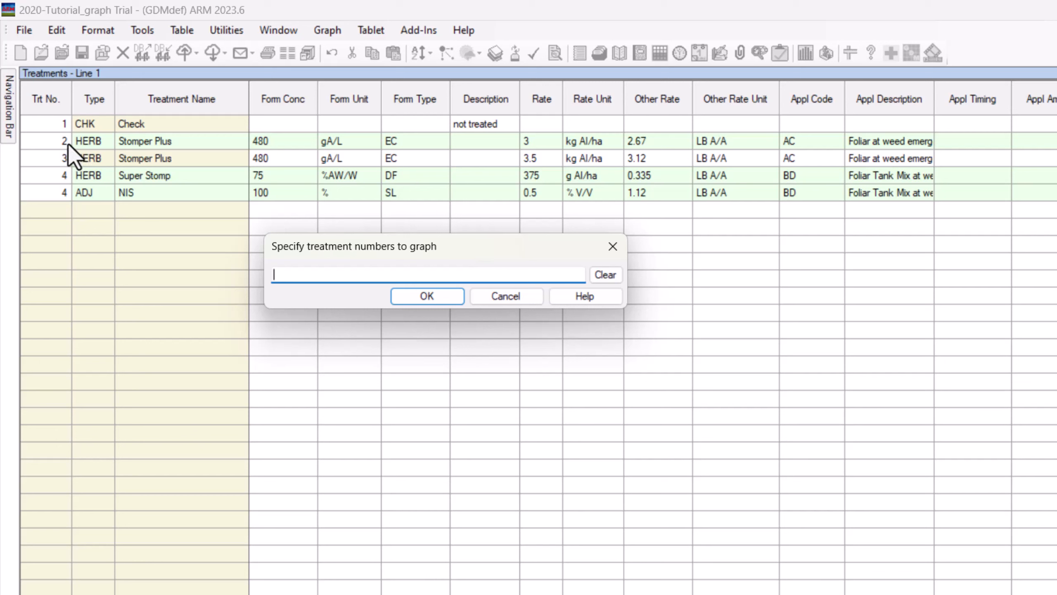
text(2-4)
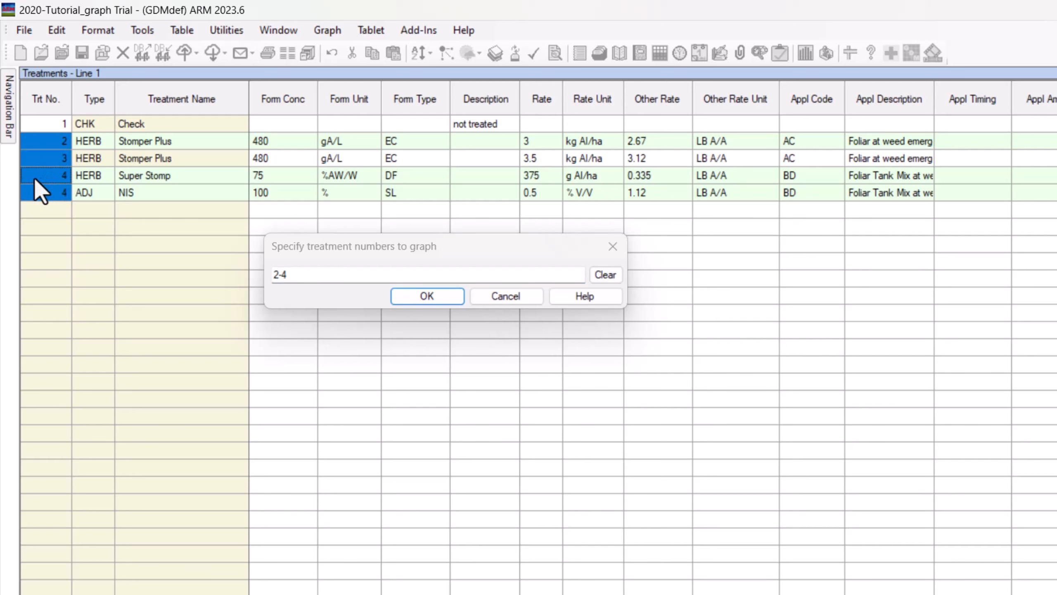
click(45, 123)
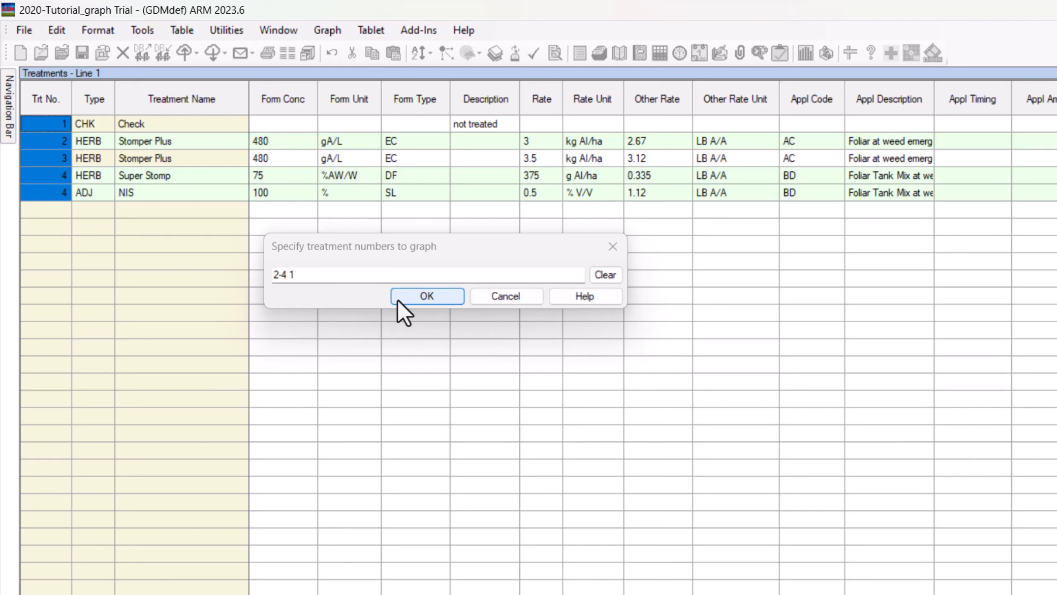
click(426, 296)
text(1)
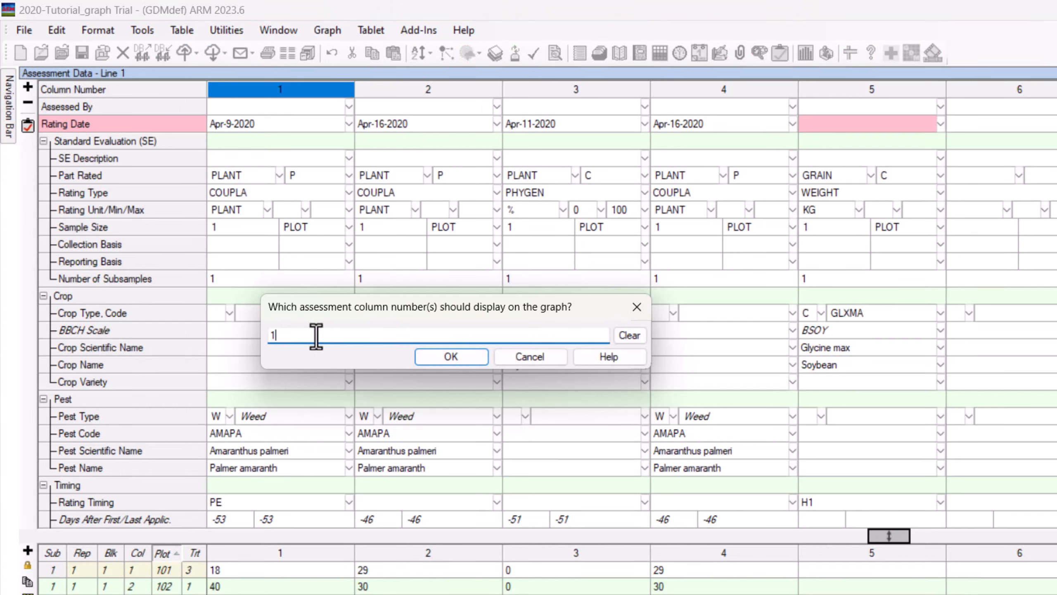
- Enter assessment columns 1-2 as the graph data
text(-2)
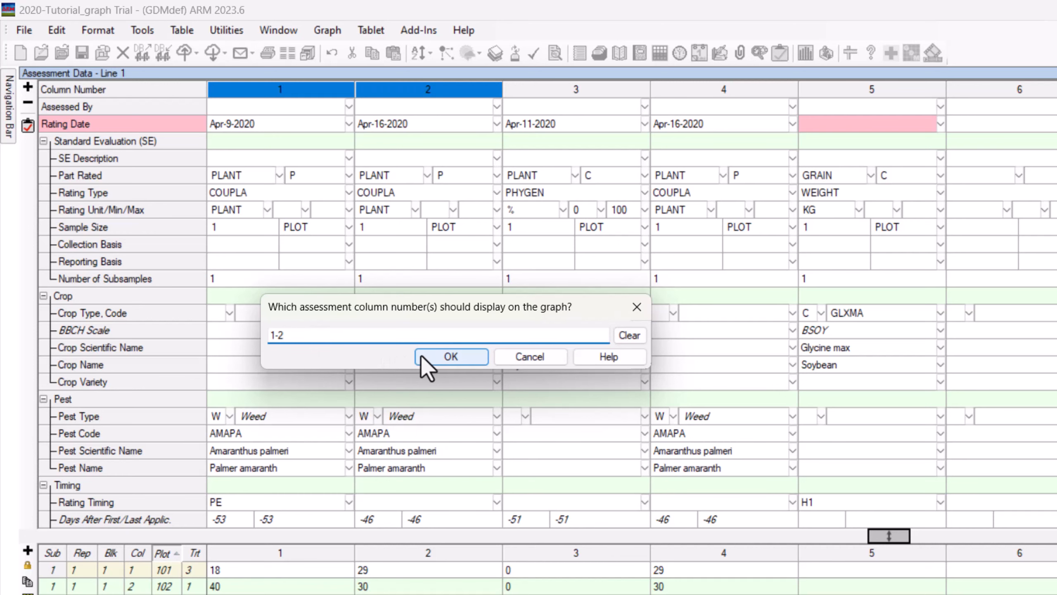
click(451, 357)
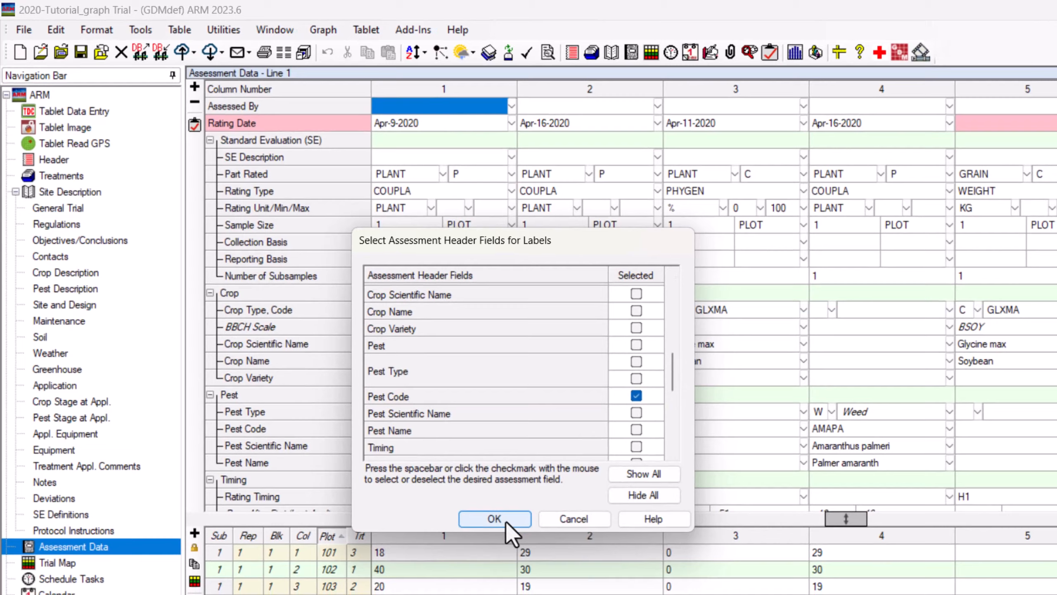
- Accept the label header fields and graph options to draw the column 1 bar graph
click(494, 519)
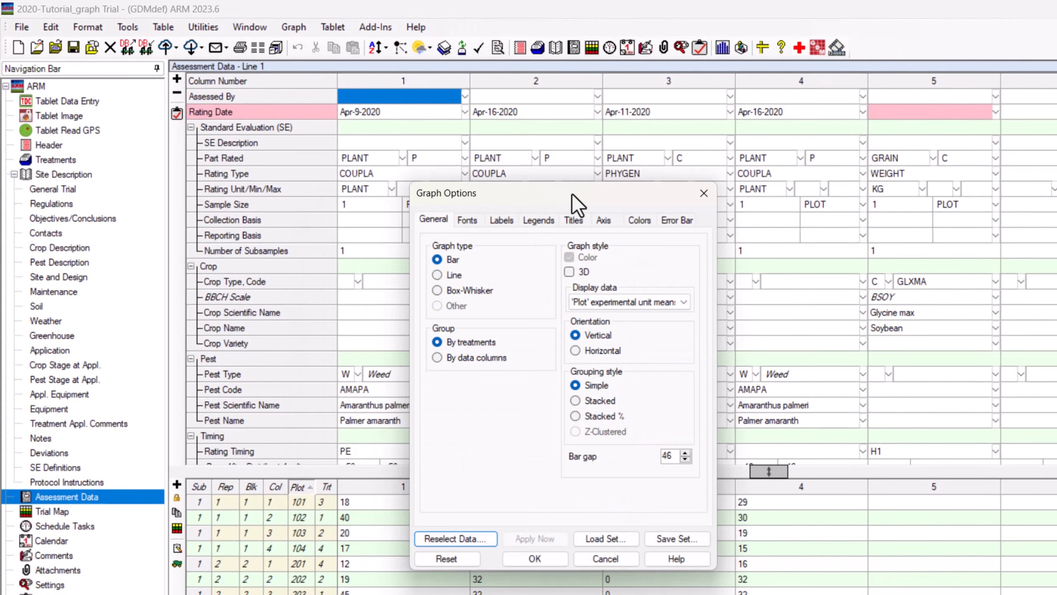
mouse_move(522, 484)
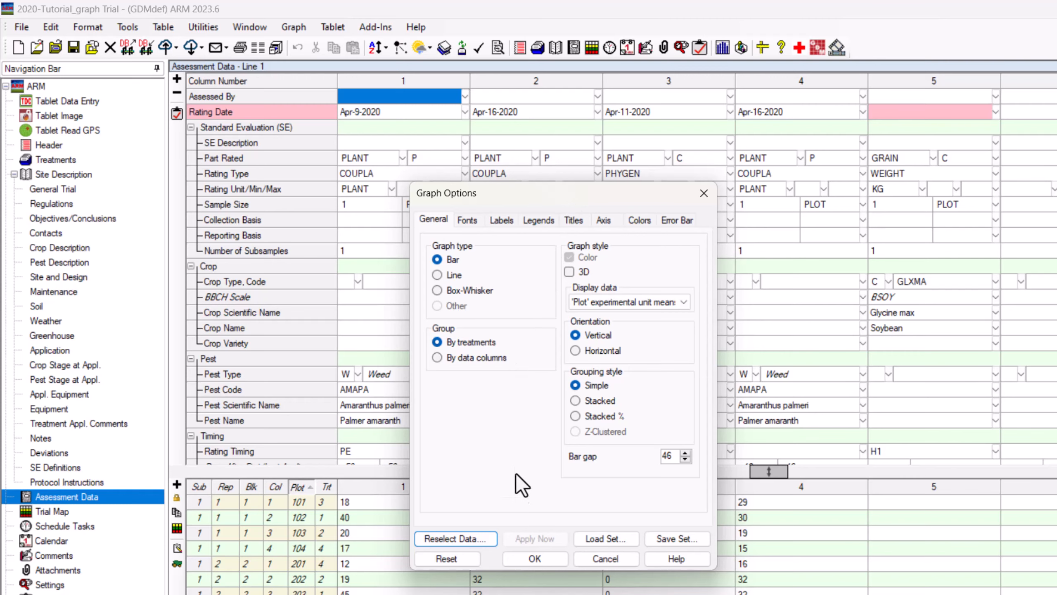
click(534, 558)
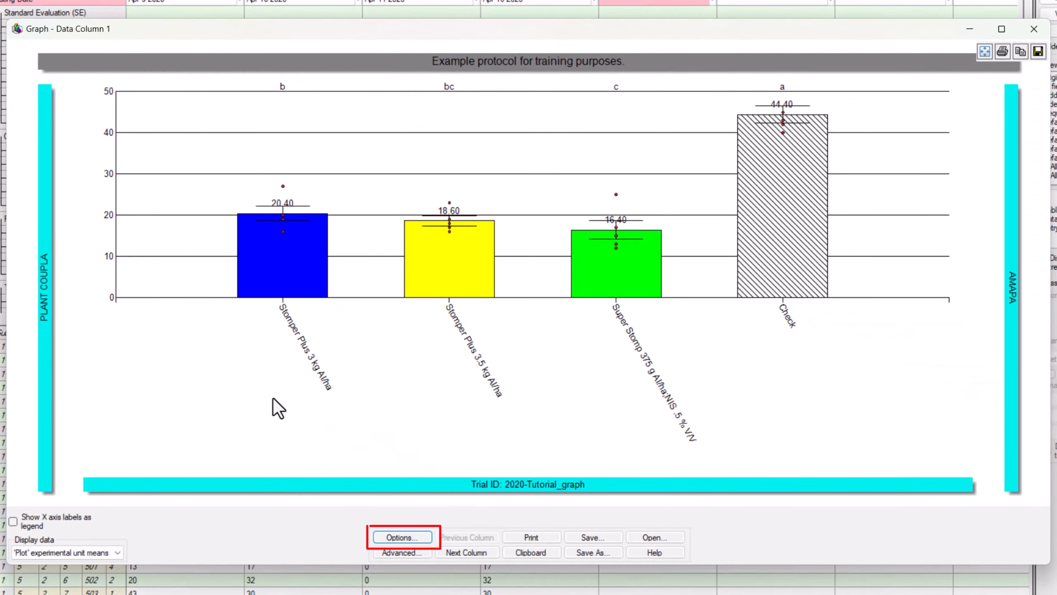
mouse_move(425, 543)
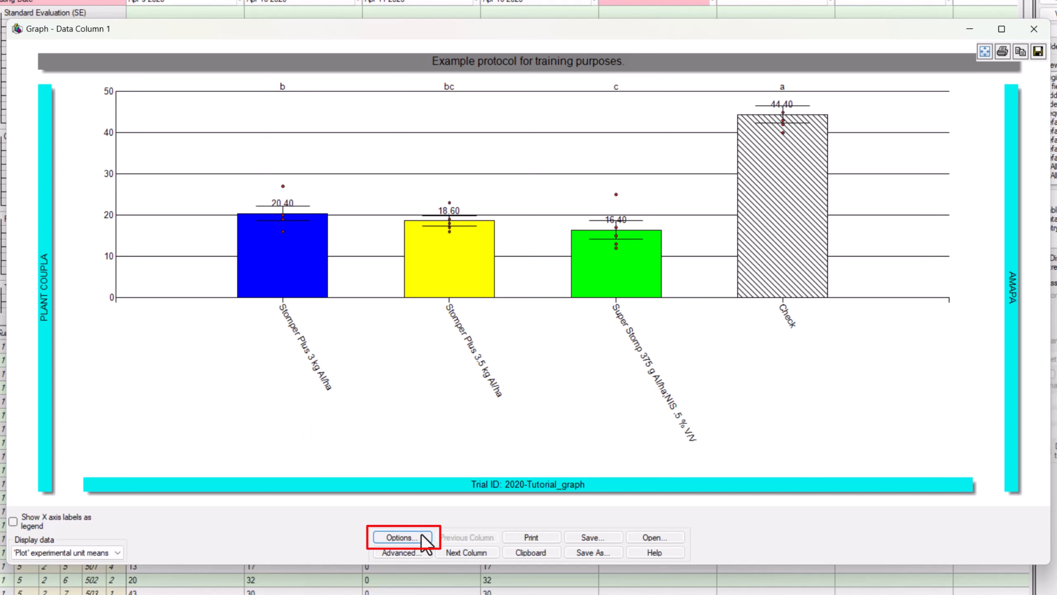
- Set the graph orientation to Horizontal in Graph Options and apply it
click(402, 537)
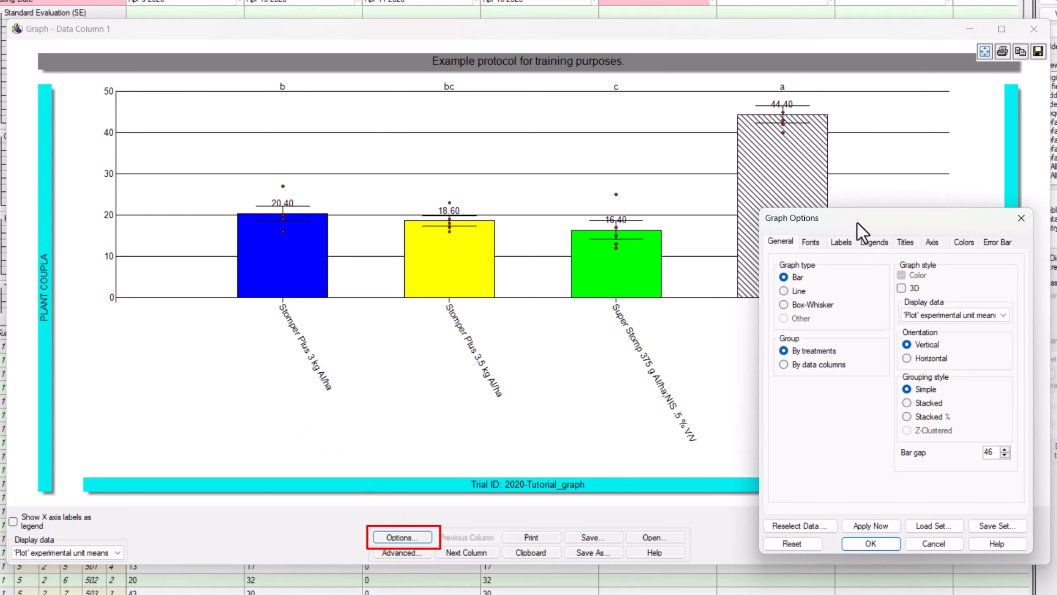
click(871, 526)
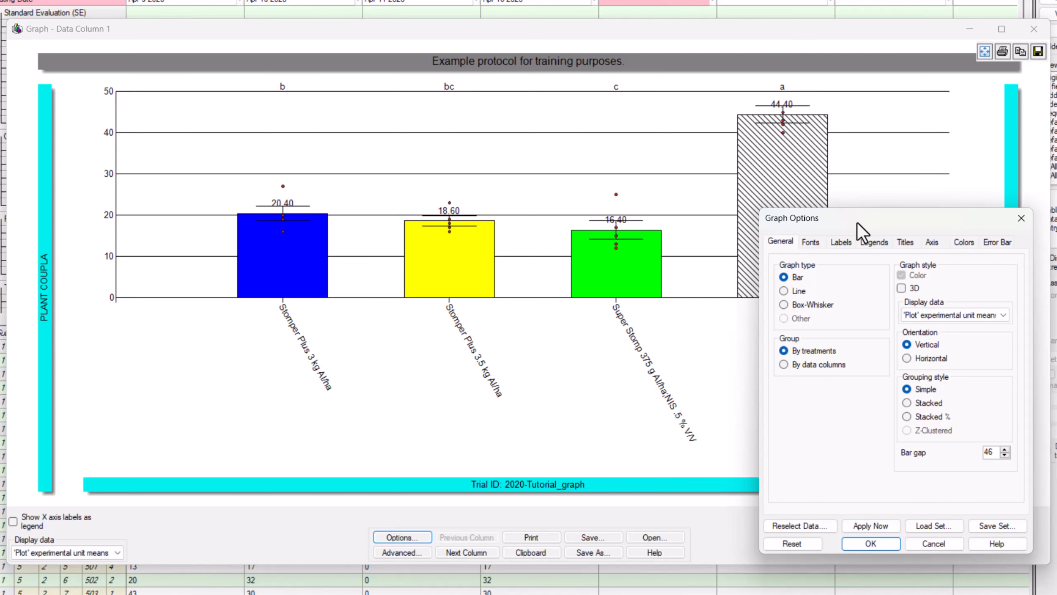
click(870, 525)
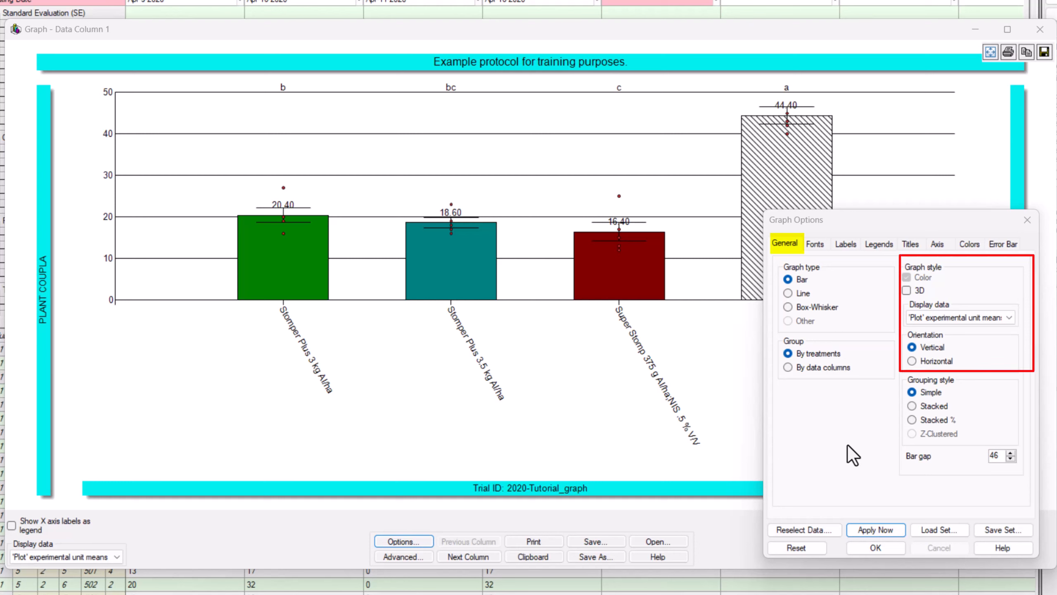
mouse_move(901, 405)
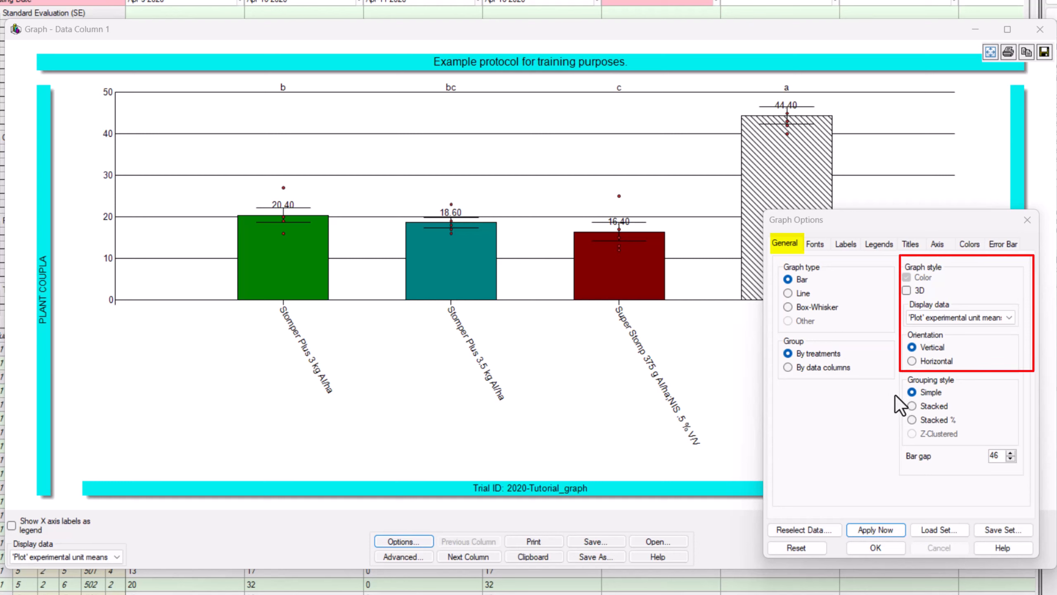
click(912, 361)
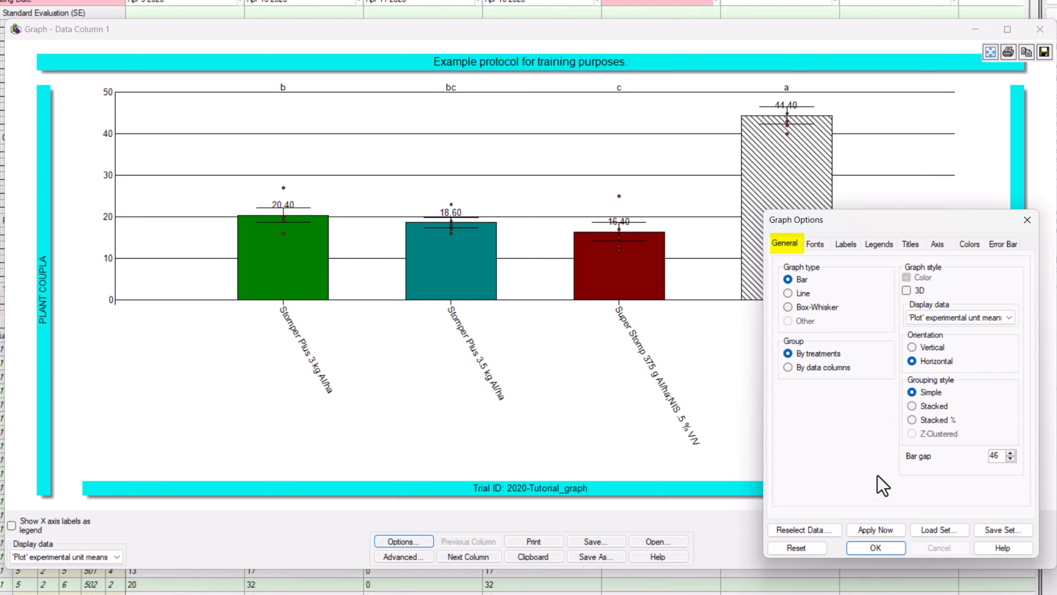
click(875, 530)
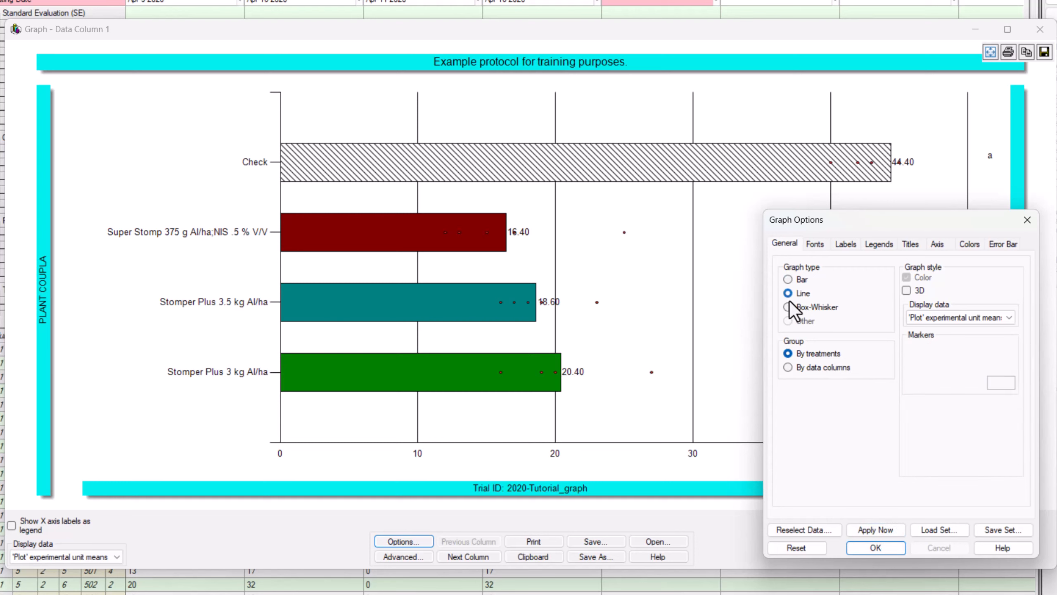
- Draw a line graph with lines and symbols, size 12, thickness 4, Dash pattern
click(875, 530)
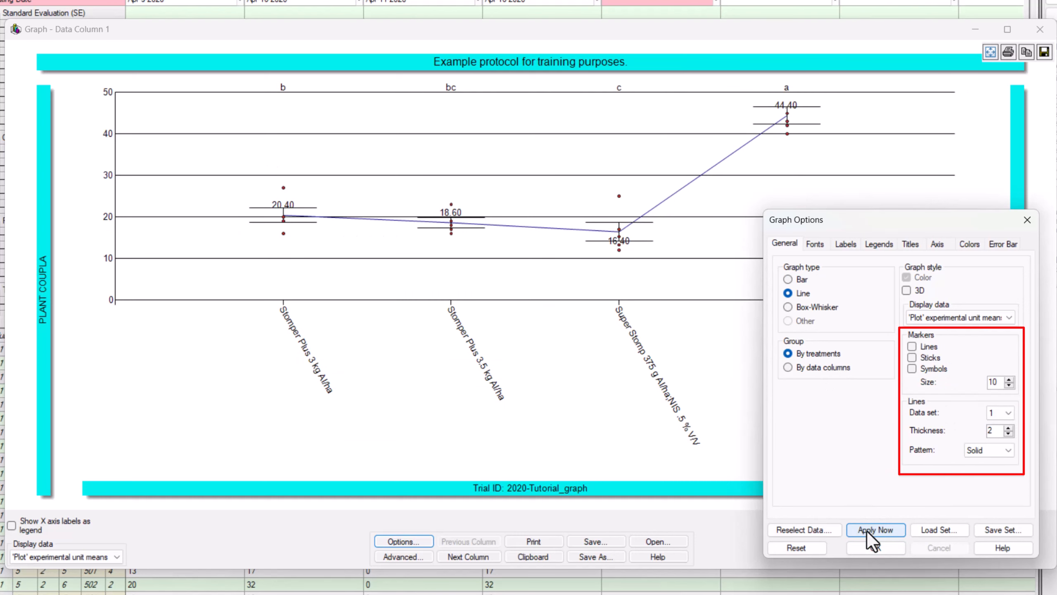
click(912, 346)
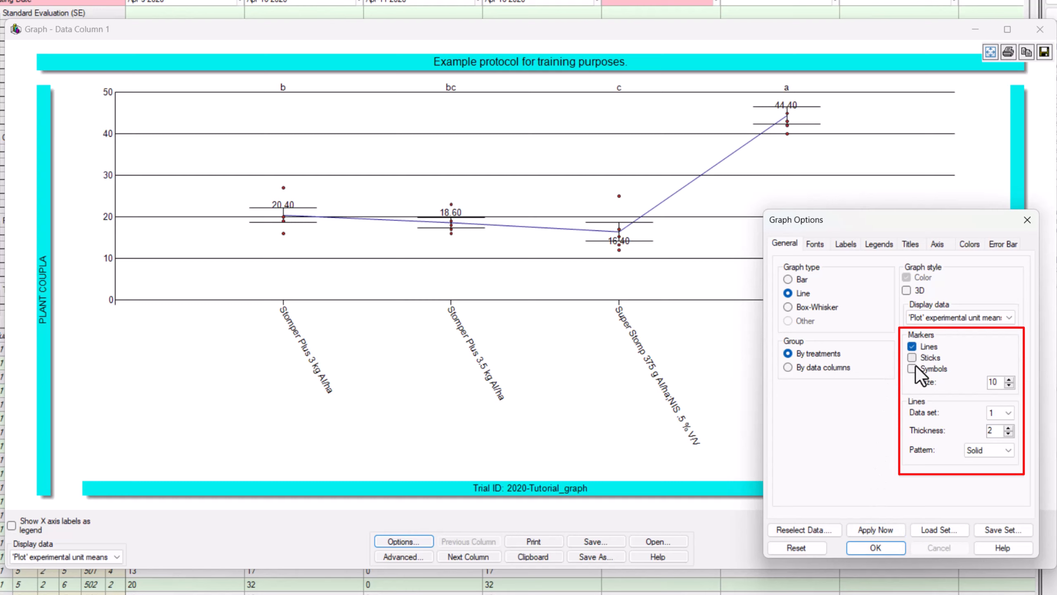
click(912, 368)
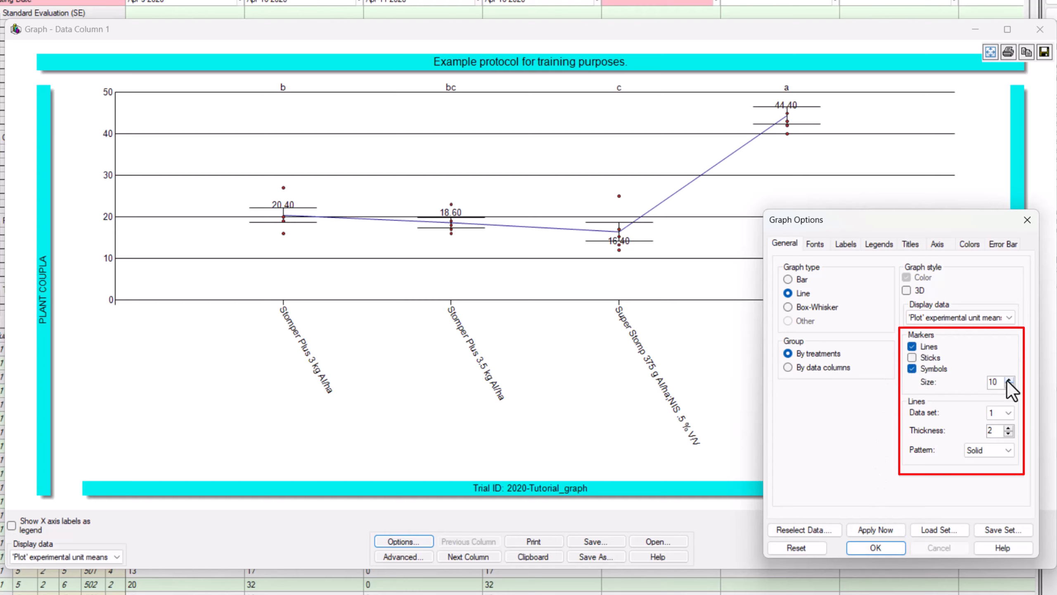
click(1009, 379)
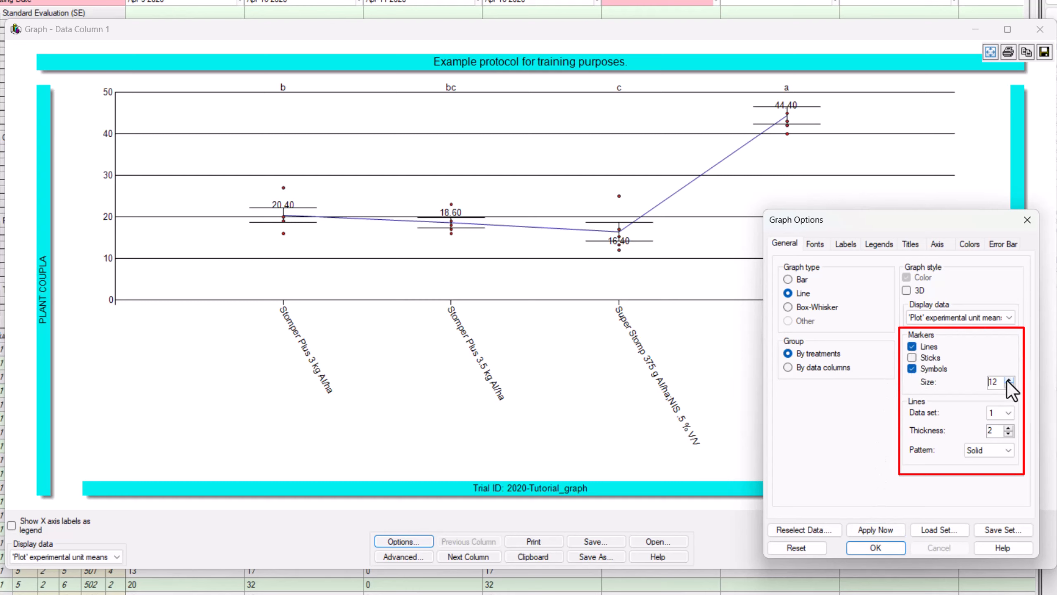
click(1011, 426)
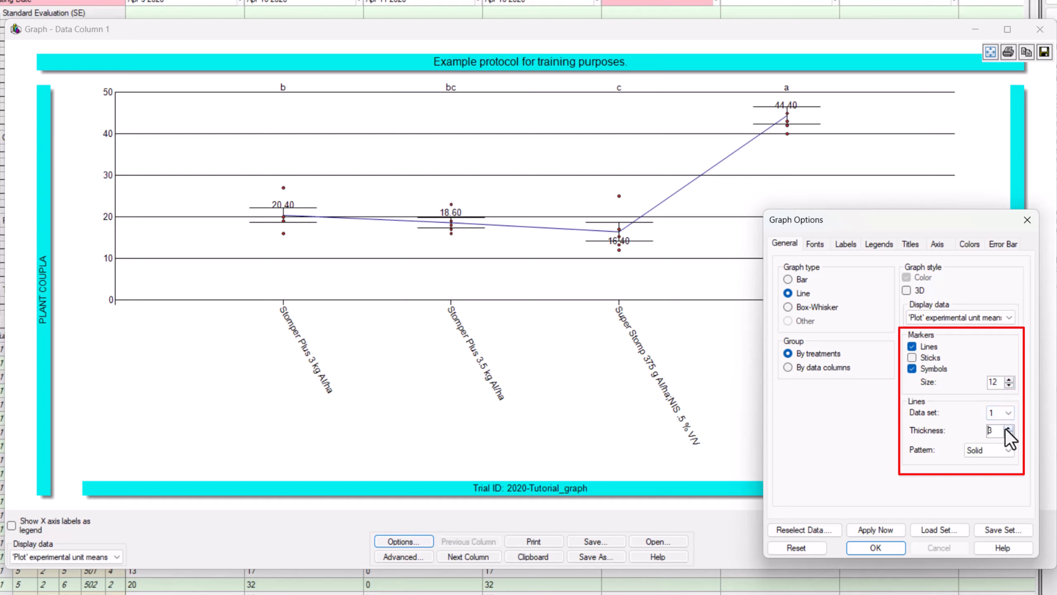
click(1010, 450)
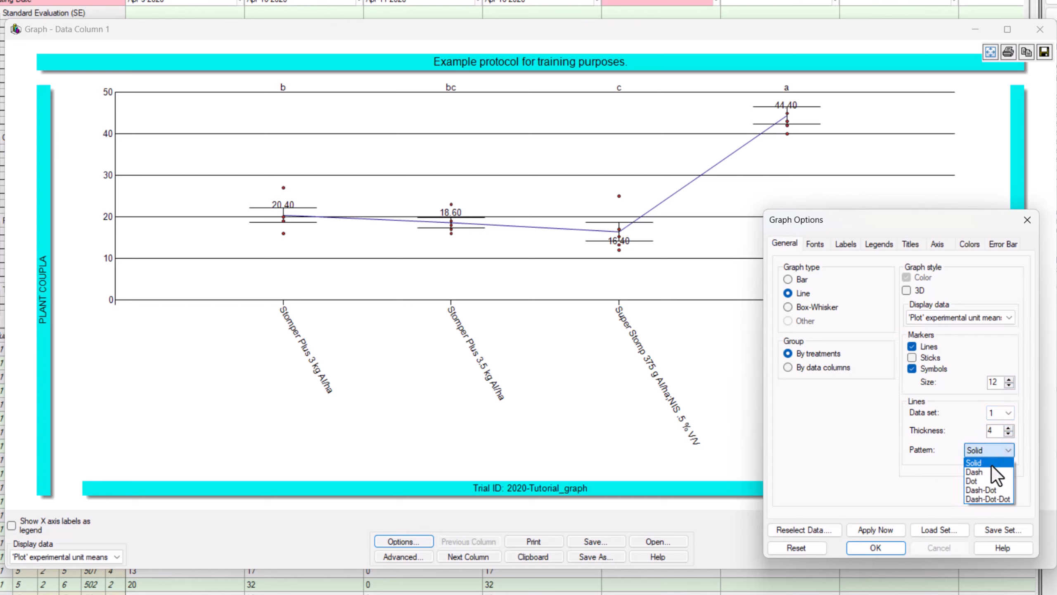
click(975, 471)
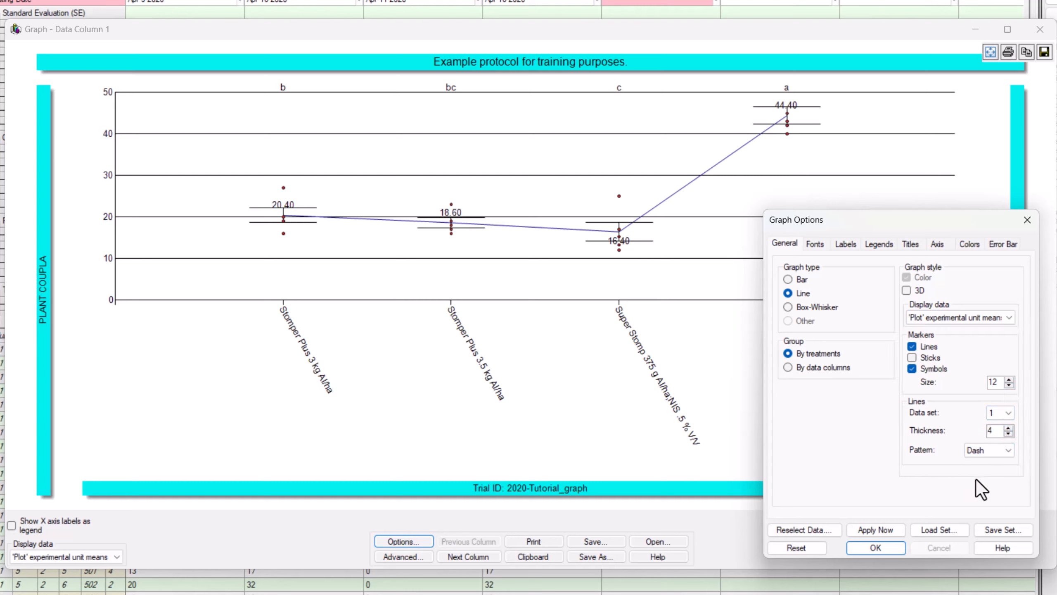
click(876, 530)
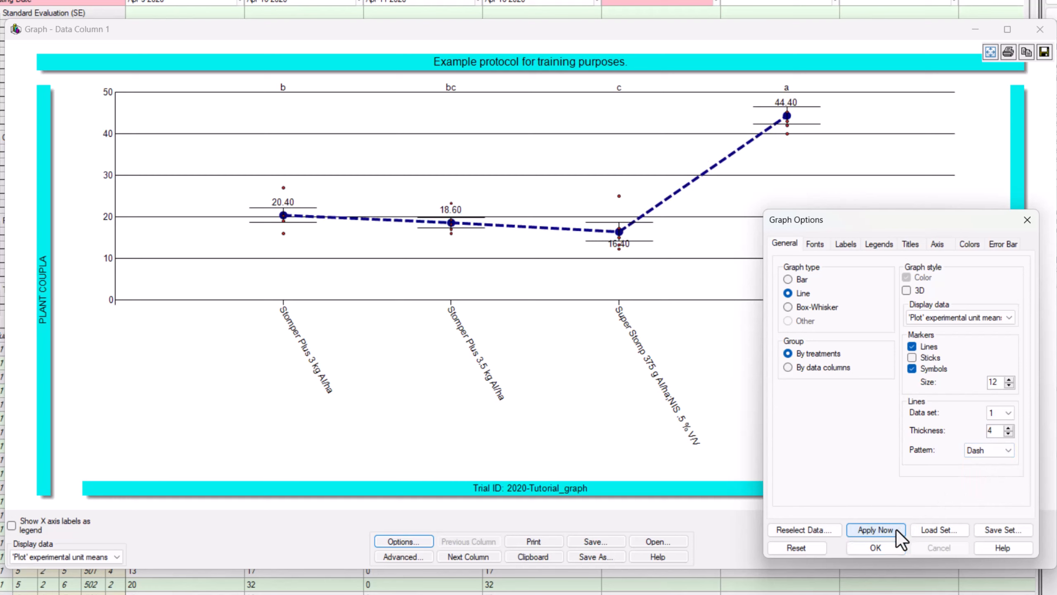
mouse_move(789, 317)
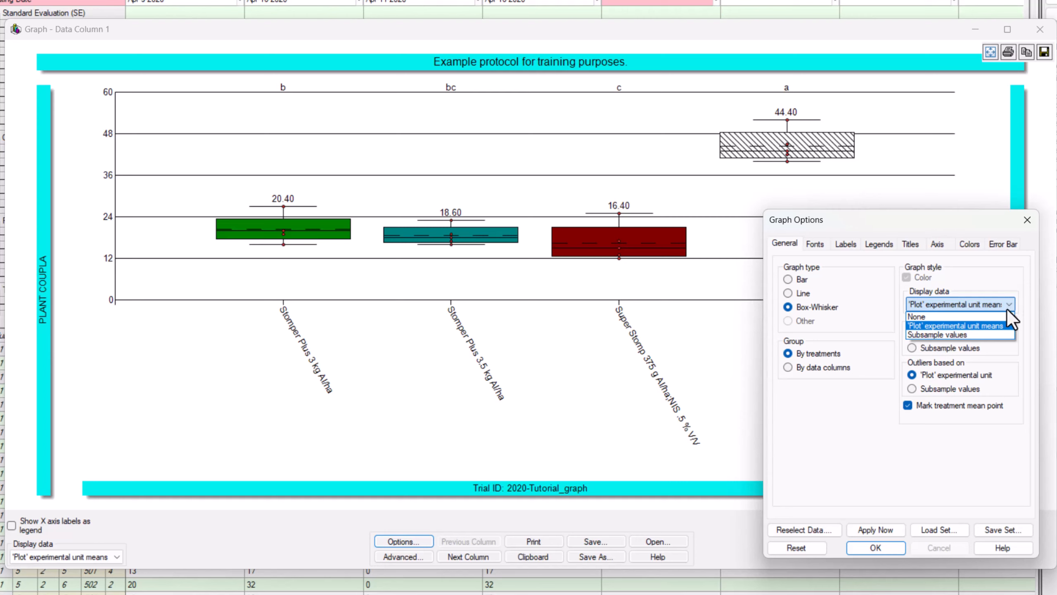
- Keep 'Plot' experimental unit means as the box-whisker display data
click(955, 326)
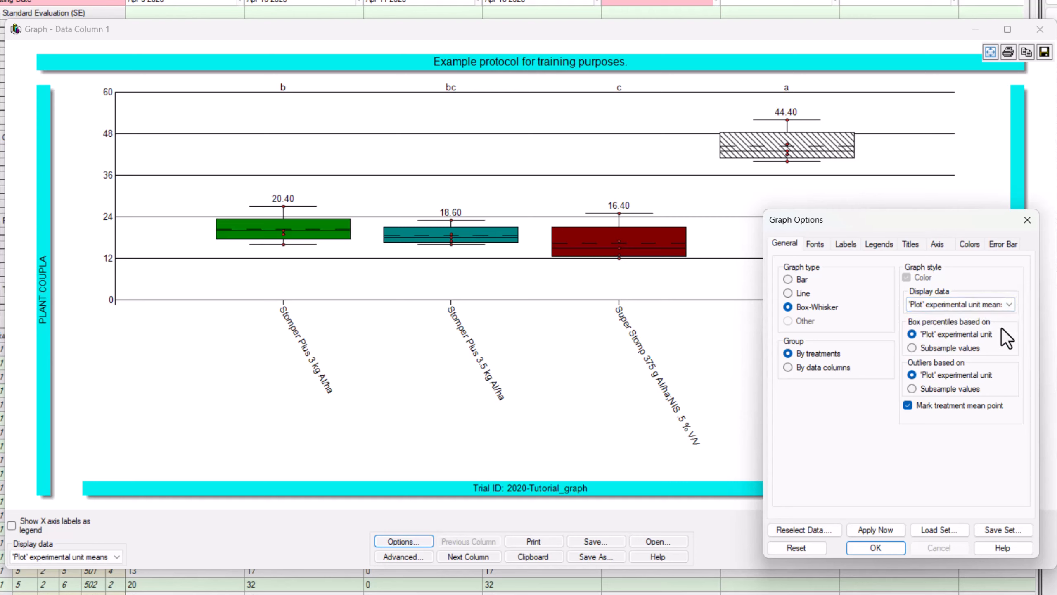
- Change the graph title to a larger bold rounded font
click(815, 244)
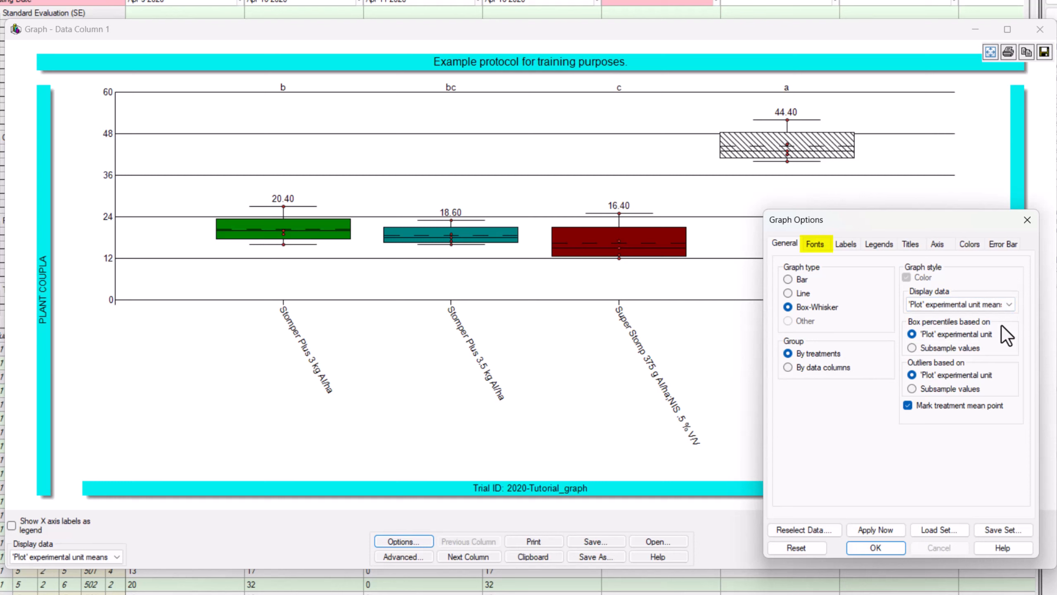
click(814, 243)
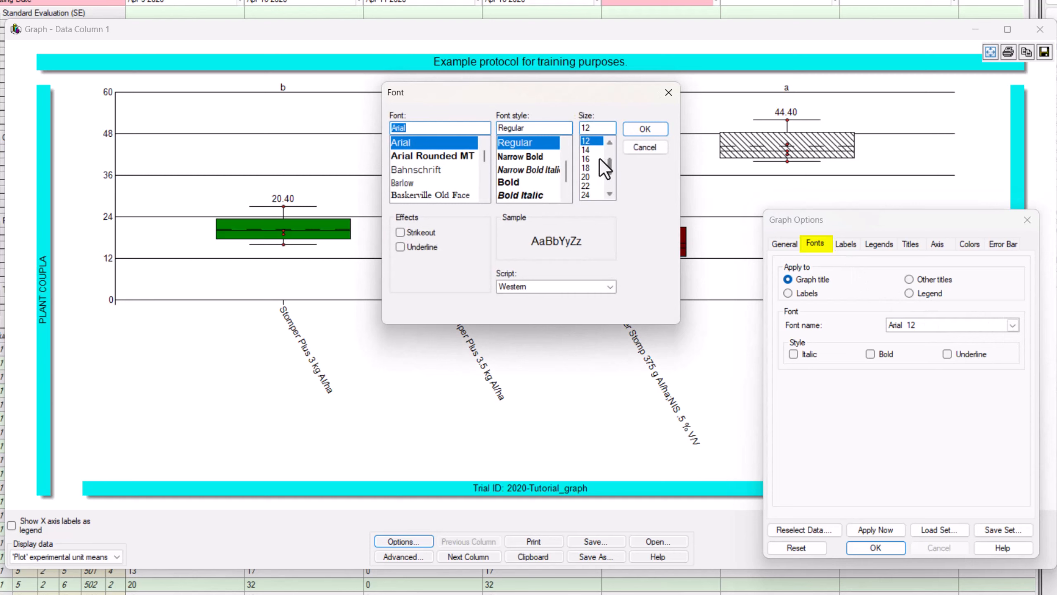
click(433, 156)
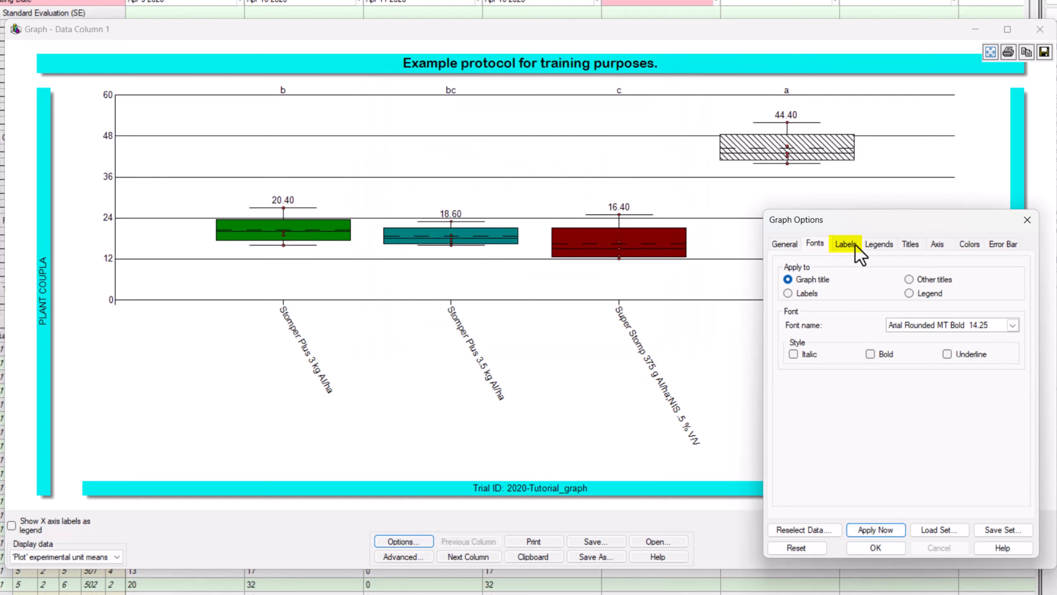
- Rename treatment 1's label to 'Untreated Check' without saving it to the trial map
click(845, 243)
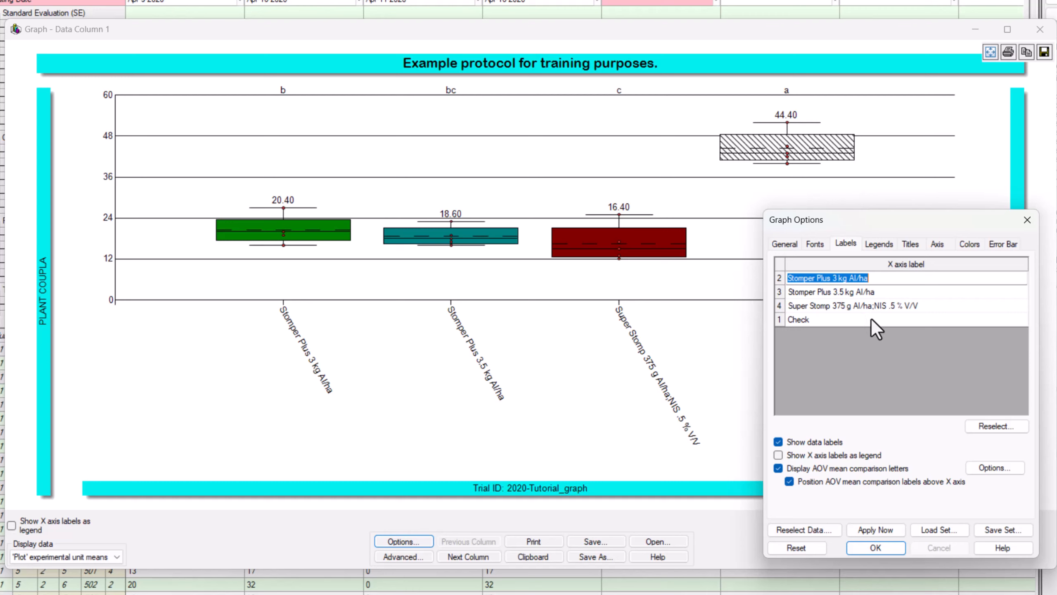
click(798, 319)
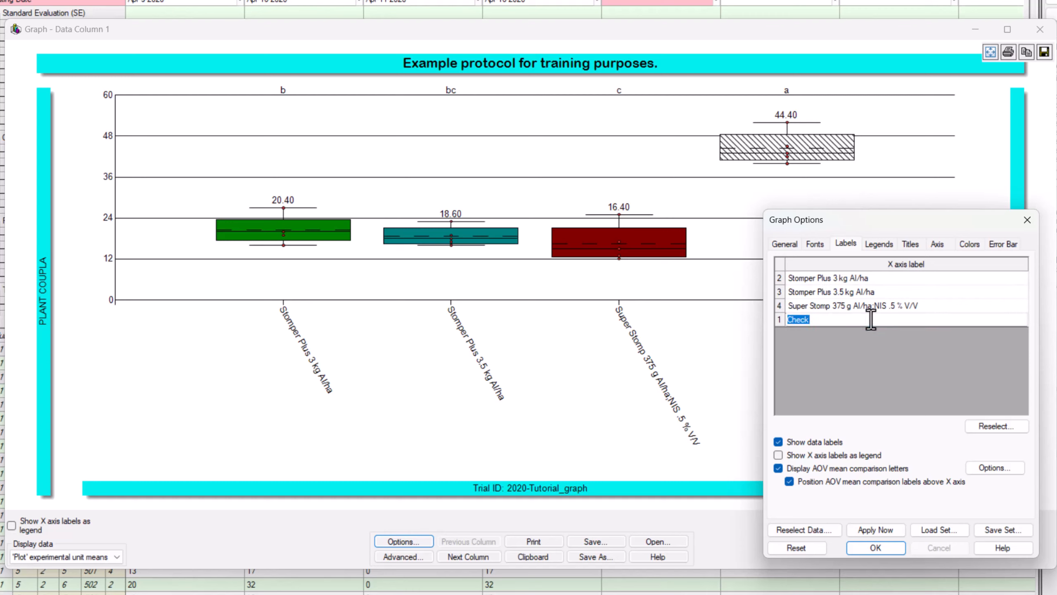
text(Untreated)
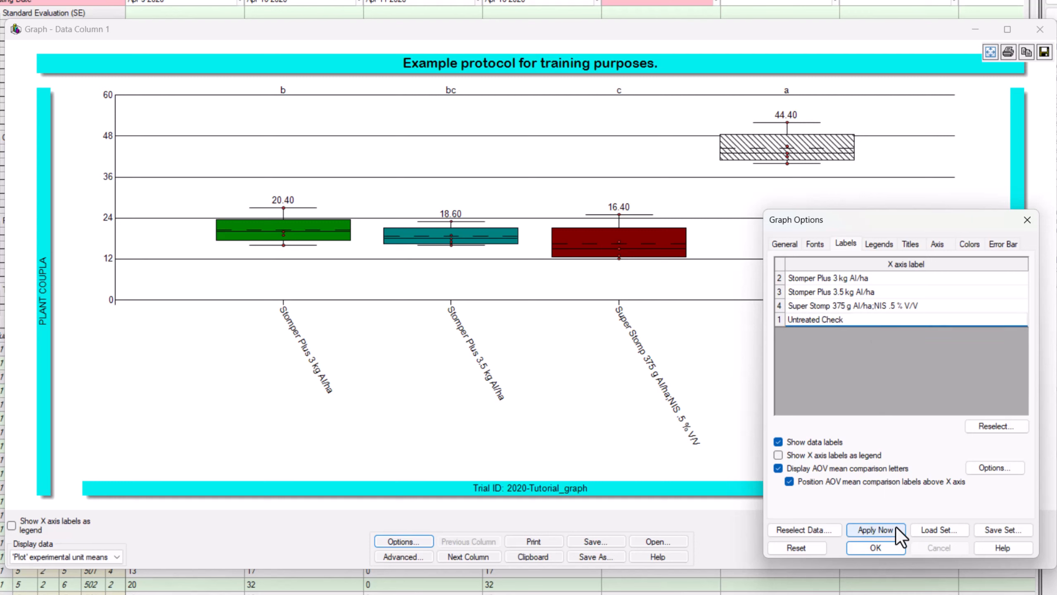
click(875, 530)
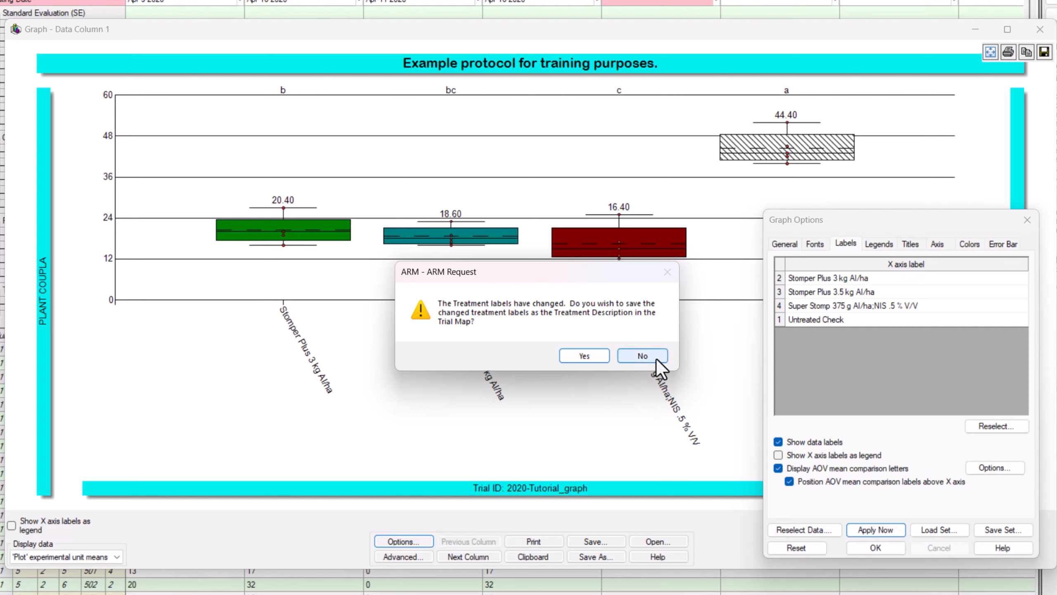
click(641, 355)
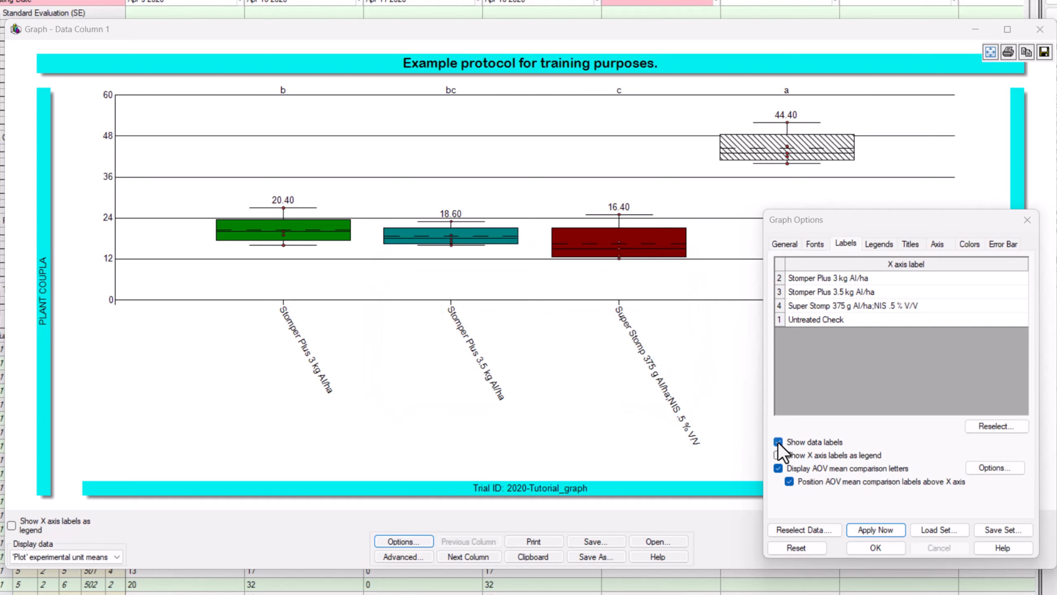
- Turn off data labels and apply the legend-based treatment labelling
click(778, 441)
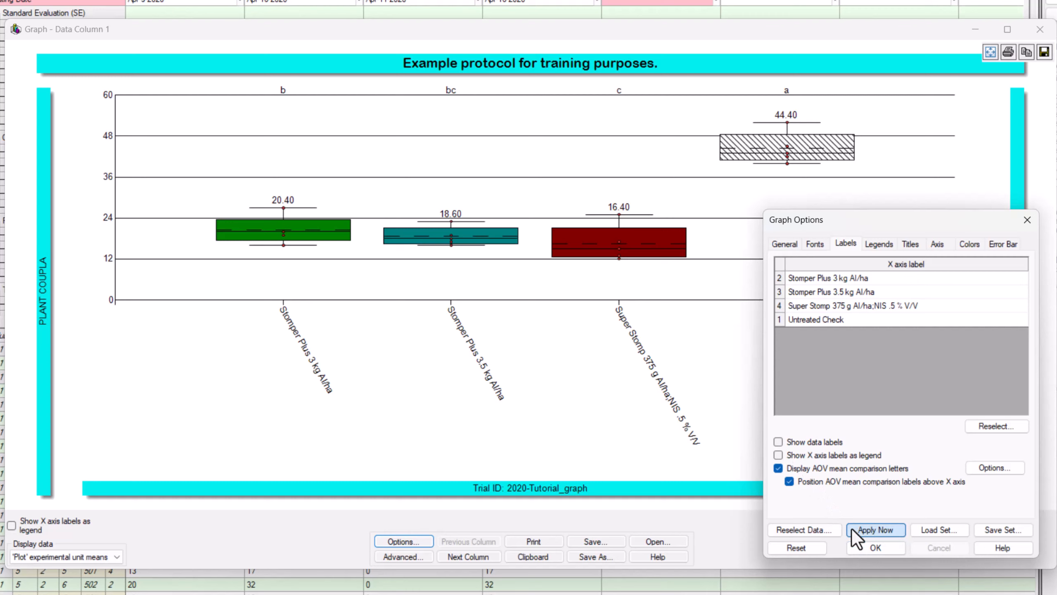
click(875, 529)
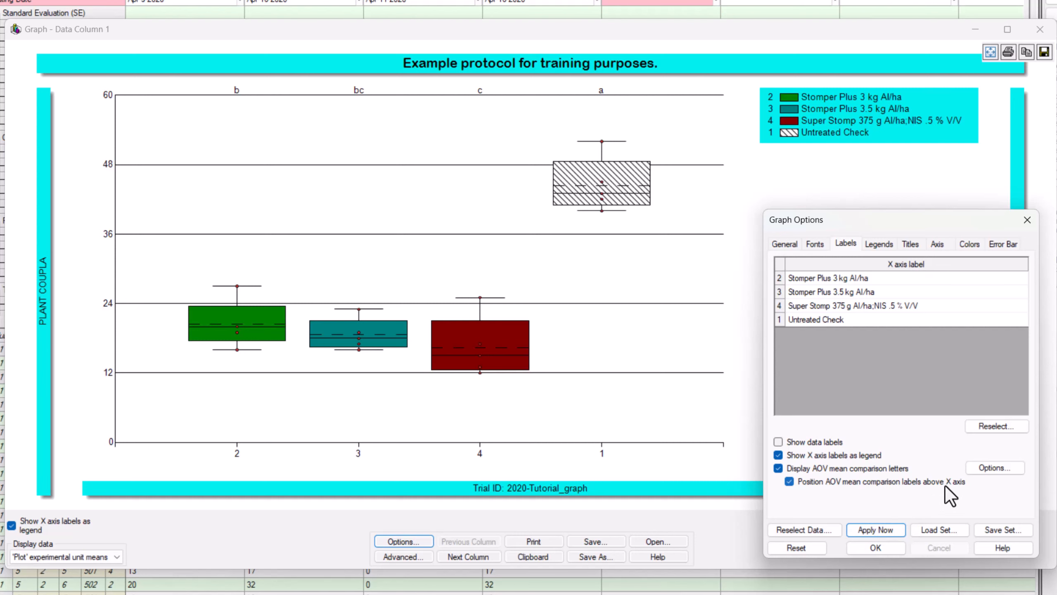
- Set the mean comparison letters test to Student-Newman-Keuls
click(994, 467)
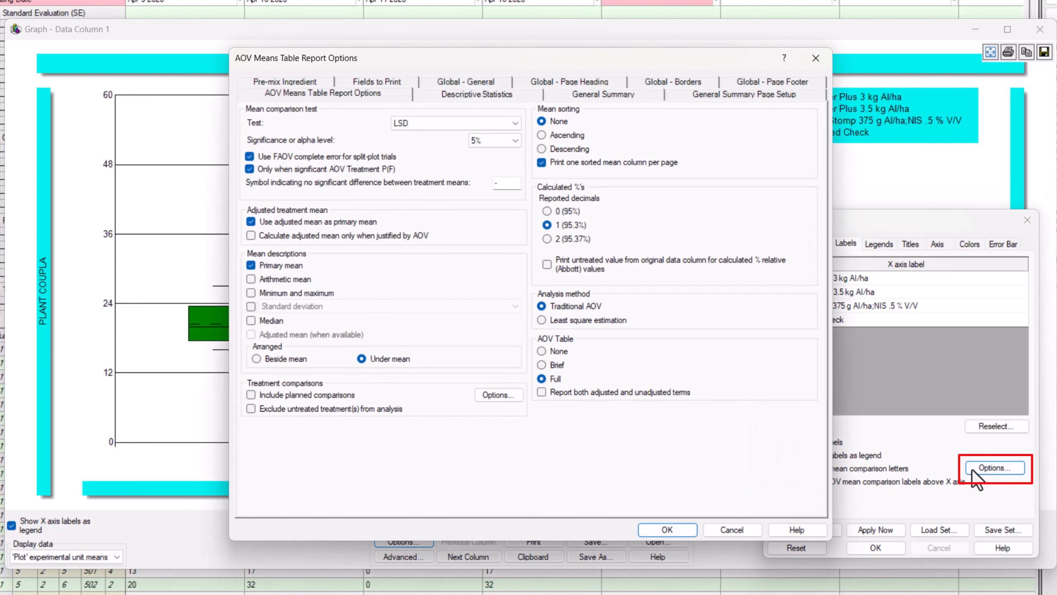
mouse_move(703, 322)
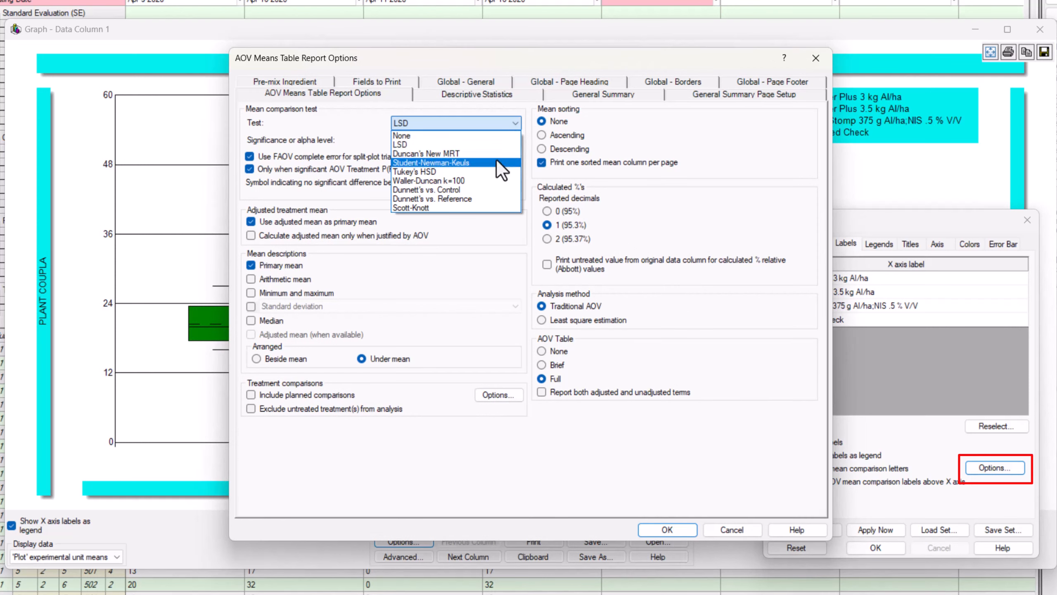
click(431, 163)
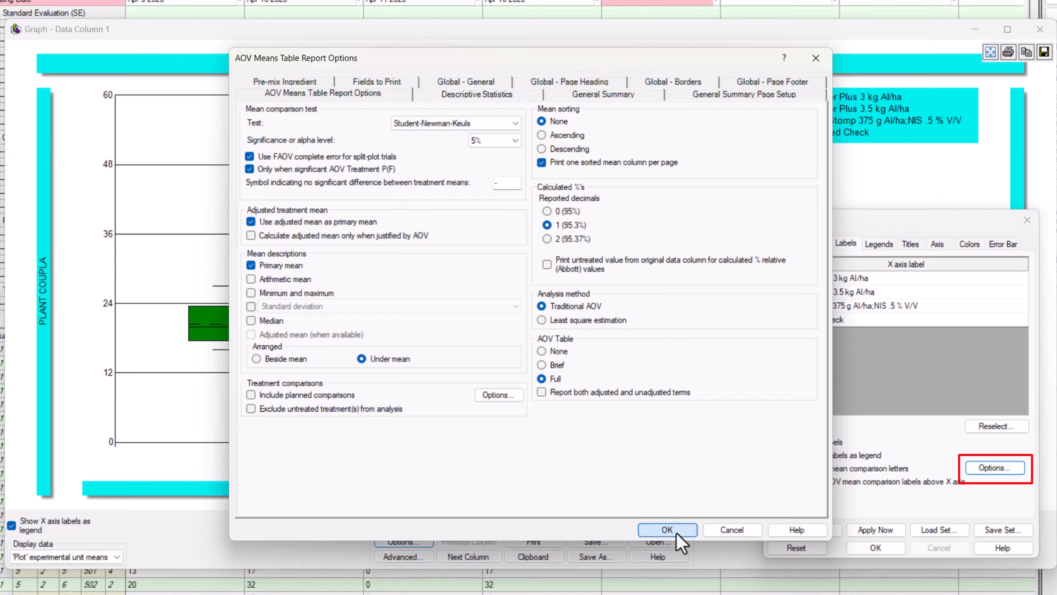
click(667, 530)
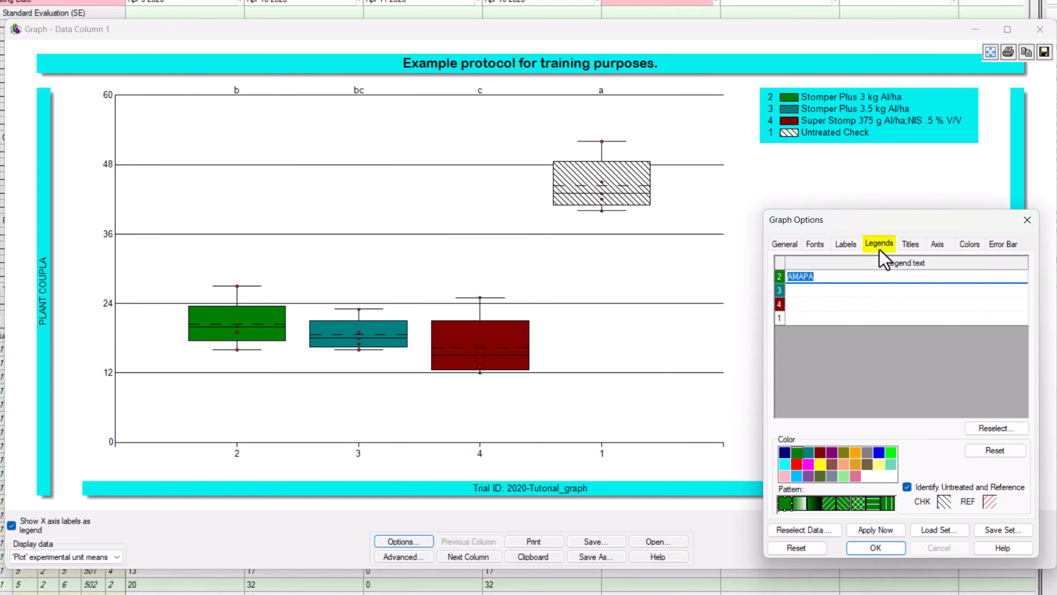
mouse_move(882, 268)
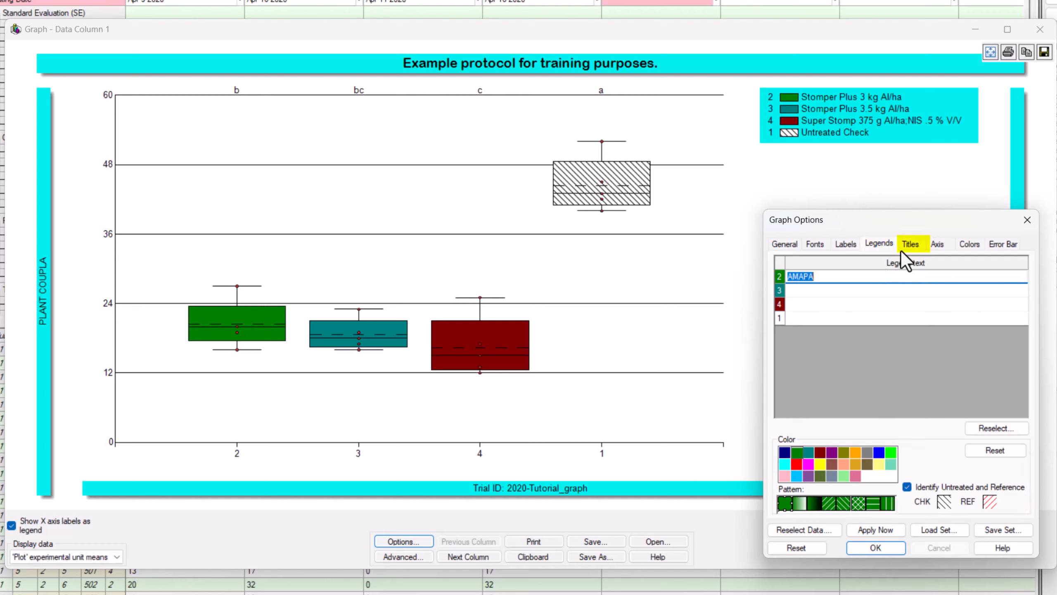
- Set the PLANT COUPLA left title to Horizontal on the Titles tab and apply
click(911, 243)
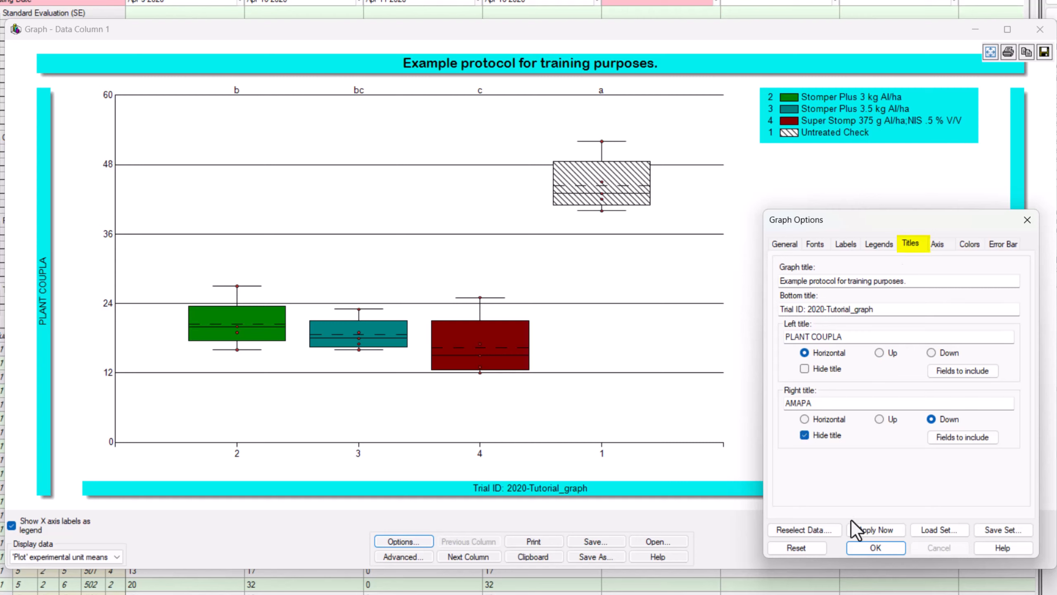
click(875, 529)
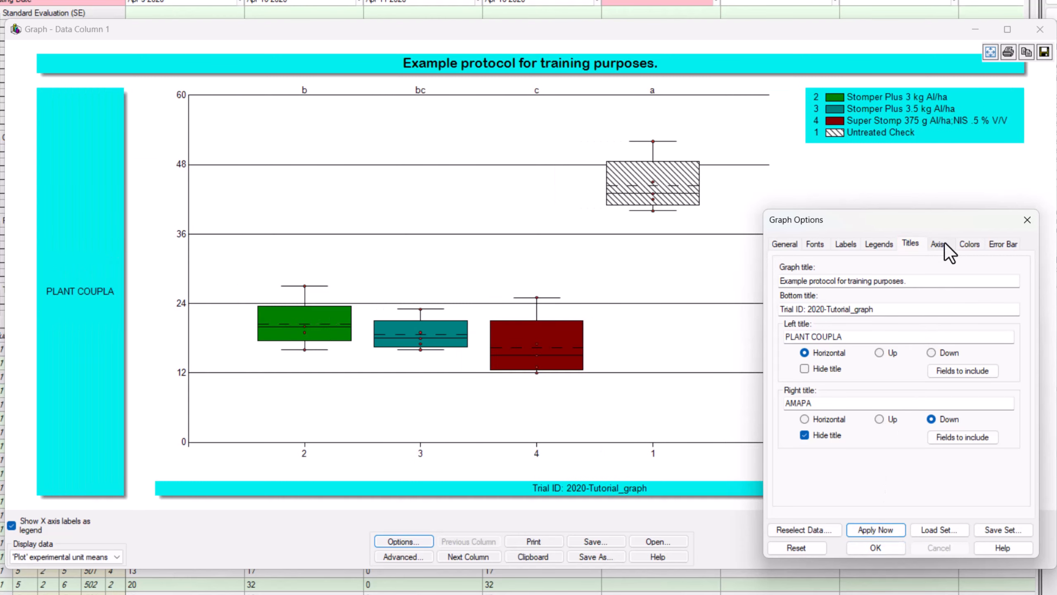
- Preview a zero-origin Y axis, then restore the user-defined 0–60 range with 5 ticks
click(938, 244)
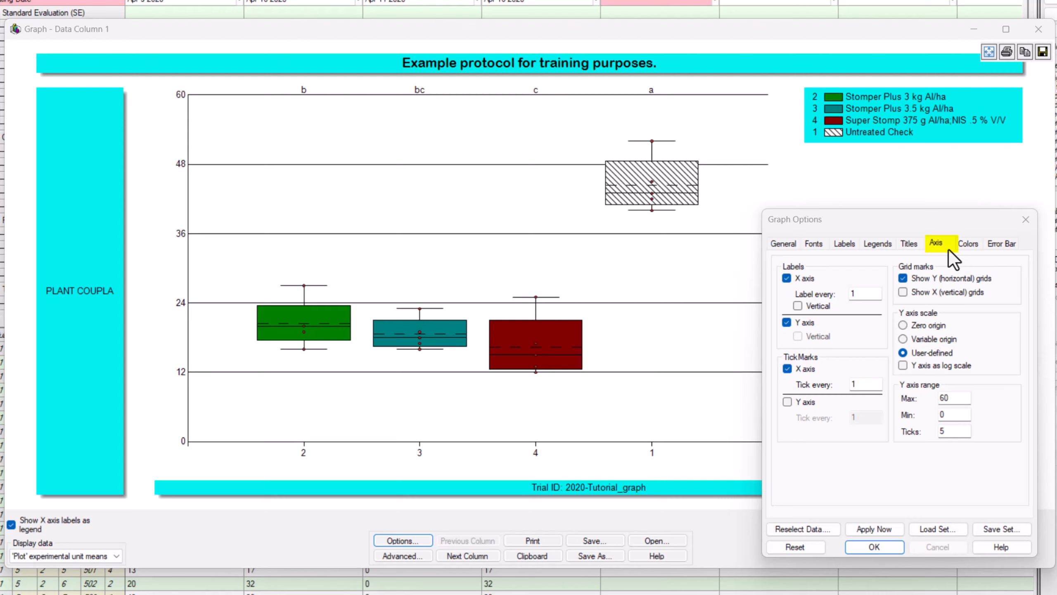
mouse_move(947, 286)
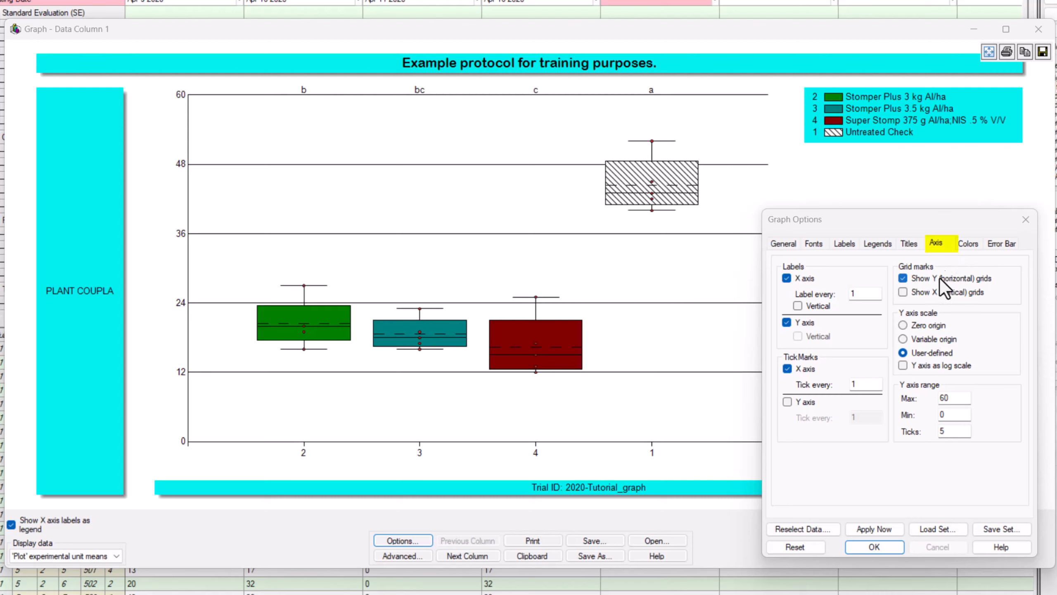
click(903, 325)
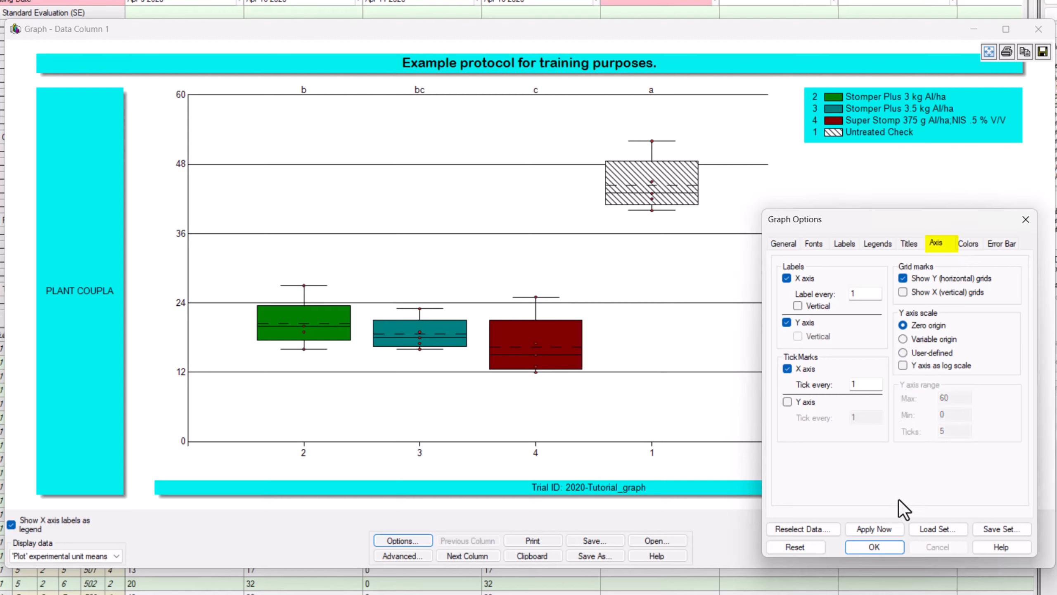
click(874, 529)
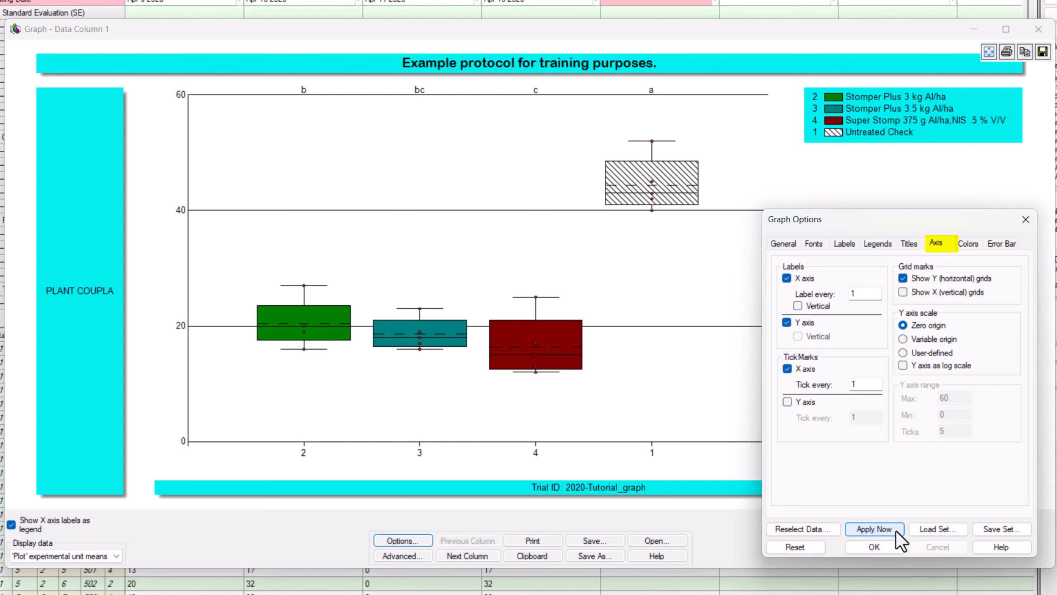
click(902, 353)
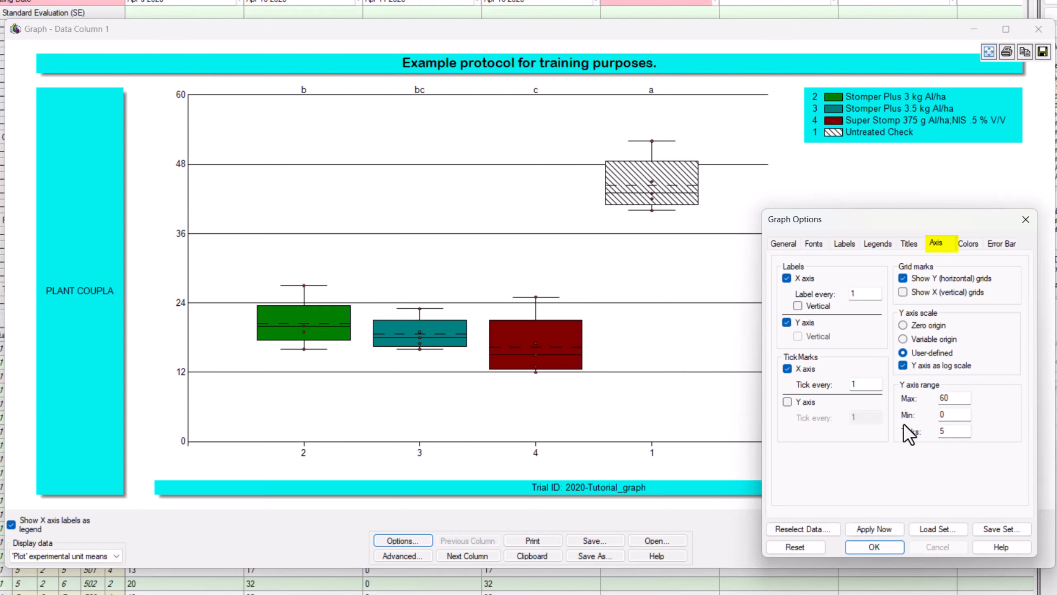
click(873, 528)
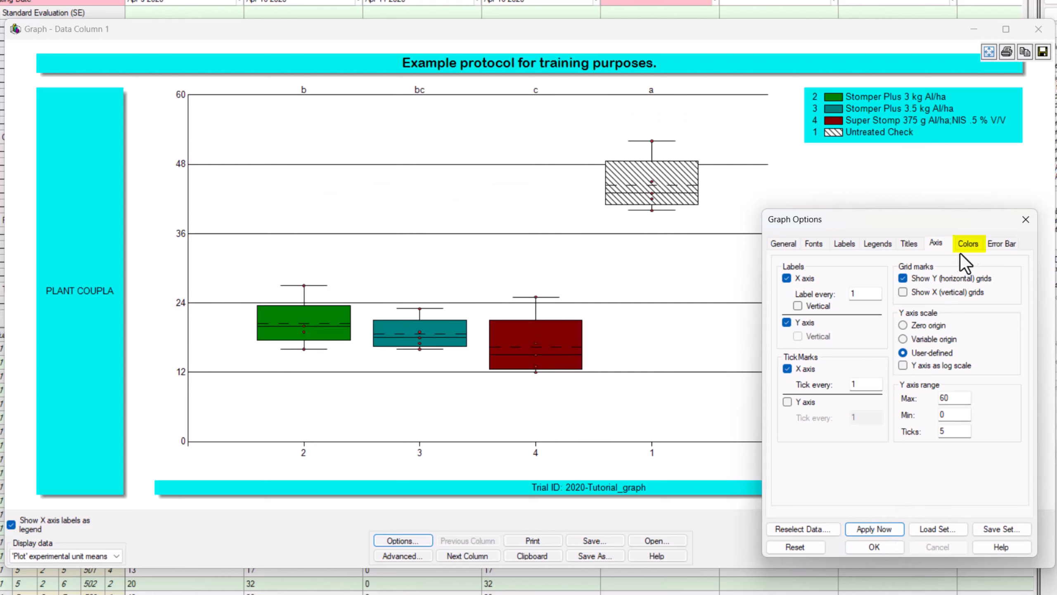
- Apply a grey background color to the graph title banner in the Colors tab
click(967, 243)
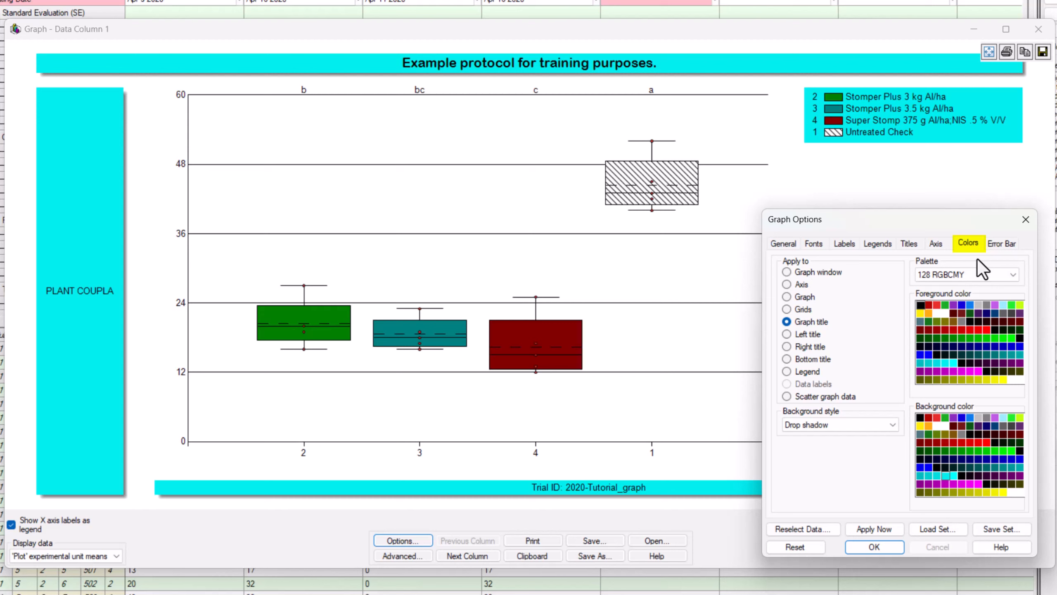
mouse_move(985, 418)
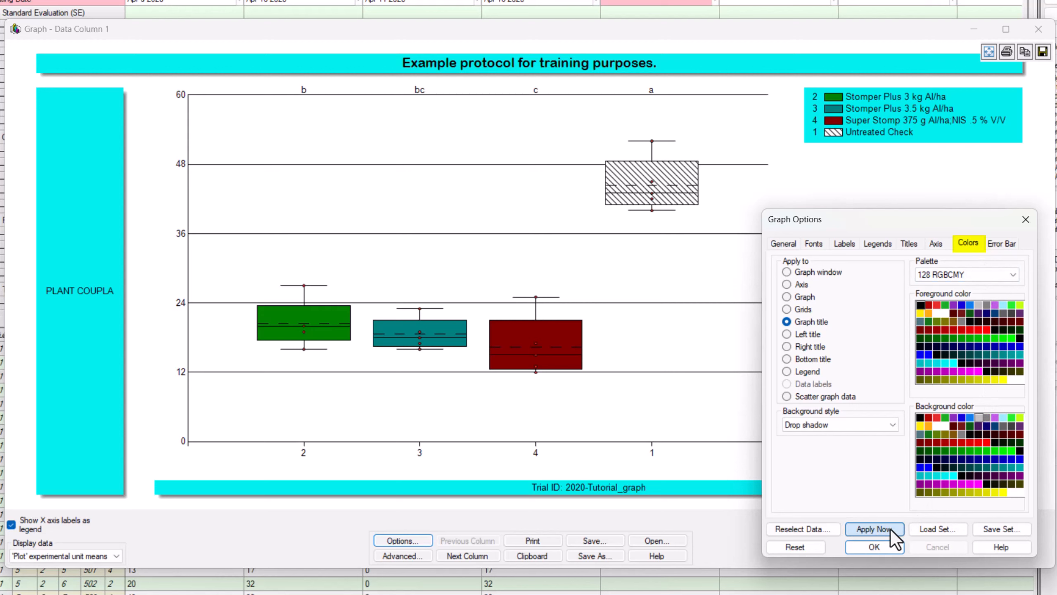
click(874, 529)
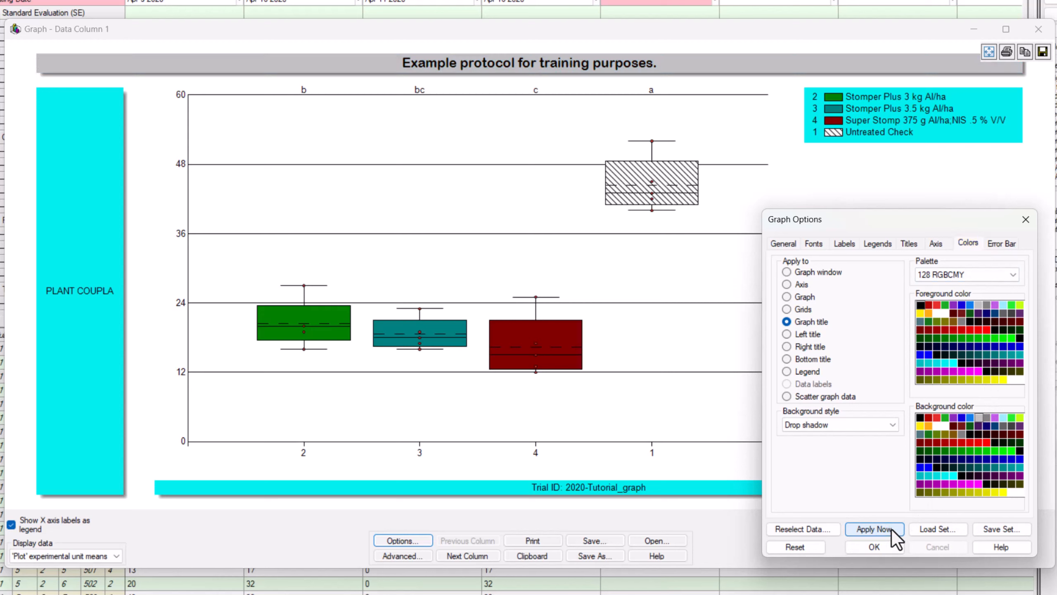
mouse_move(1003, 243)
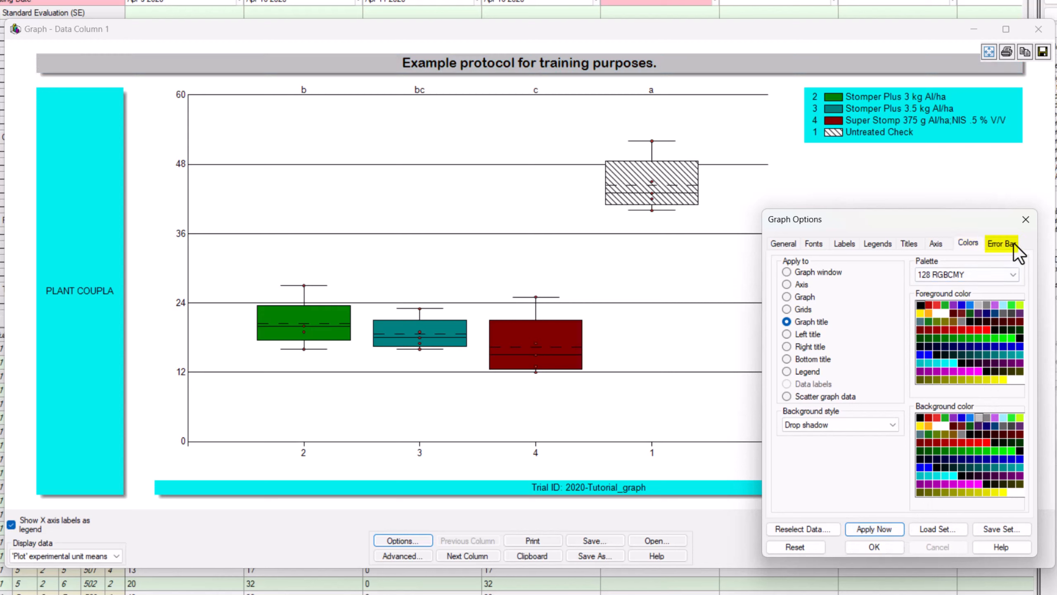
- Keep Standard error as the error bar source and close Graph Options with OK
click(1002, 243)
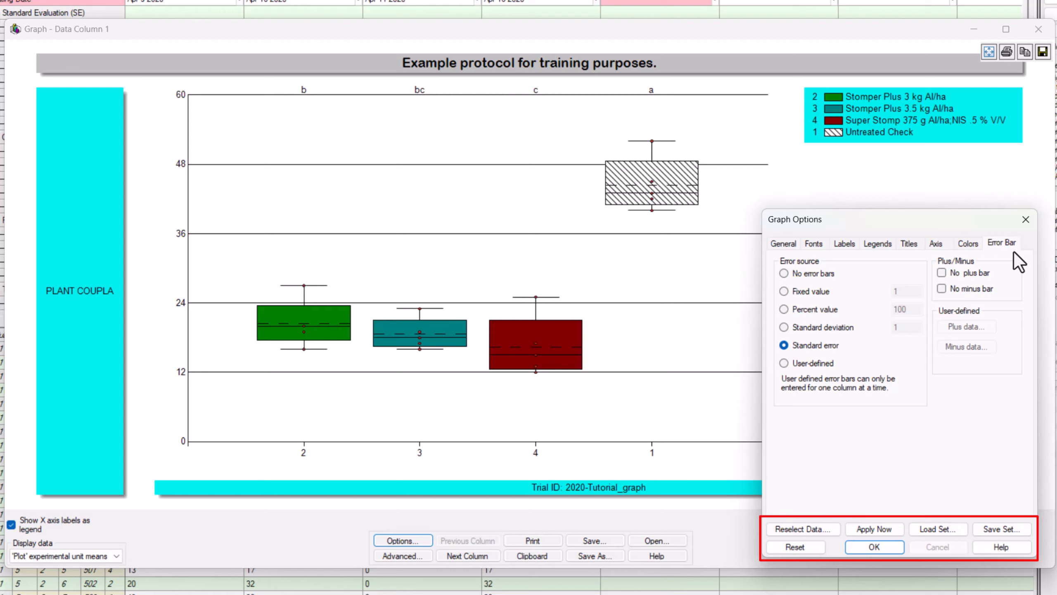
mouse_move(803, 528)
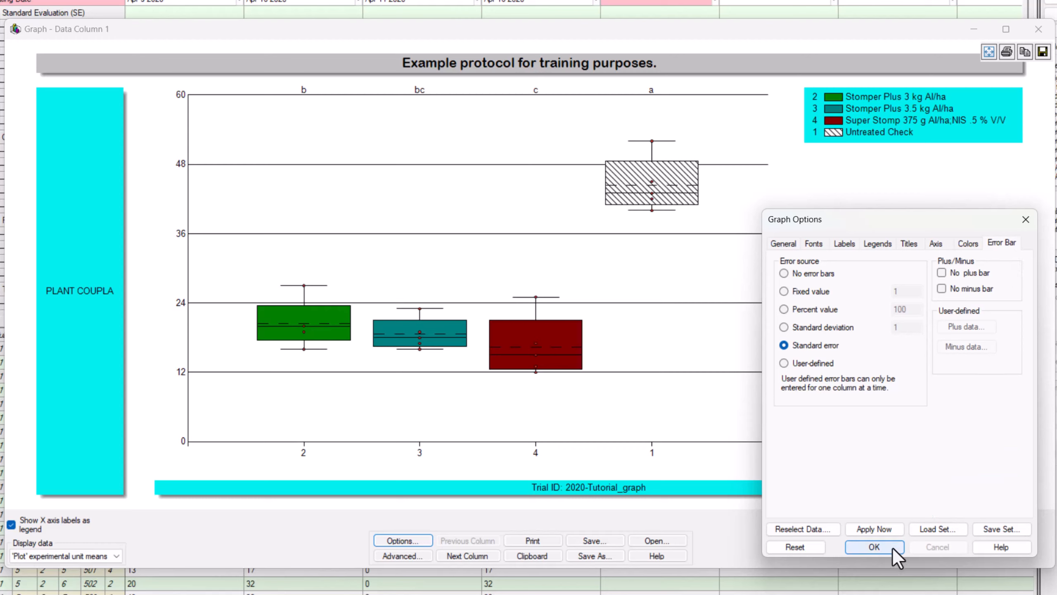
click(874, 547)
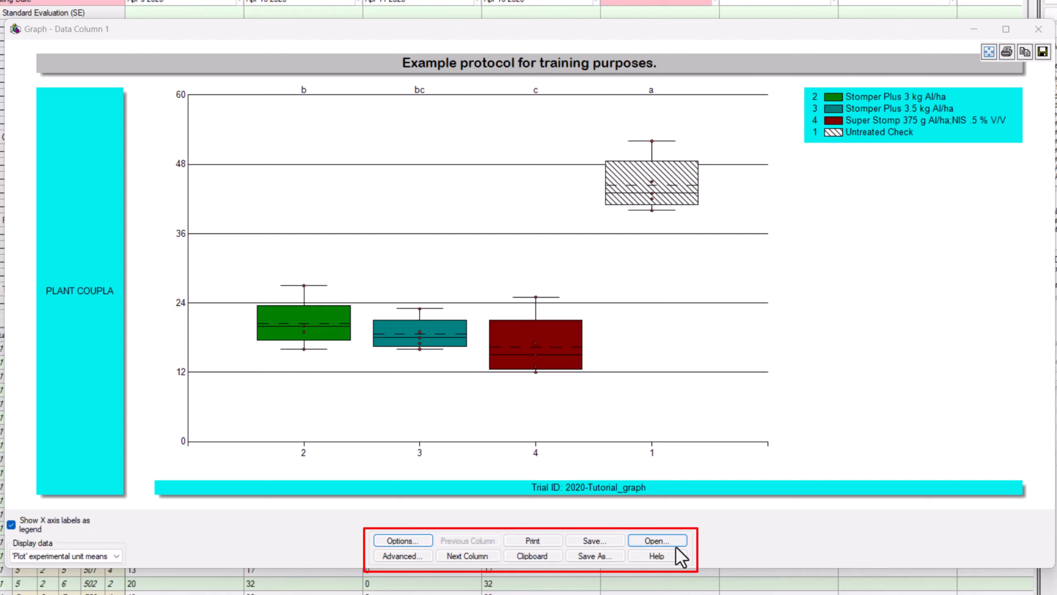
click(467, 555)
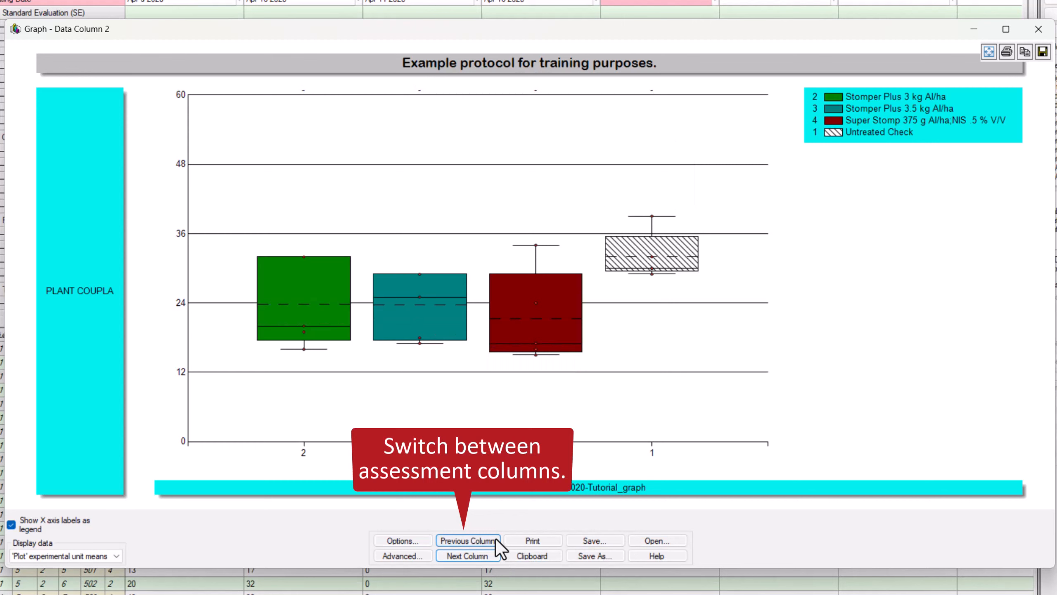
click(467, 540)
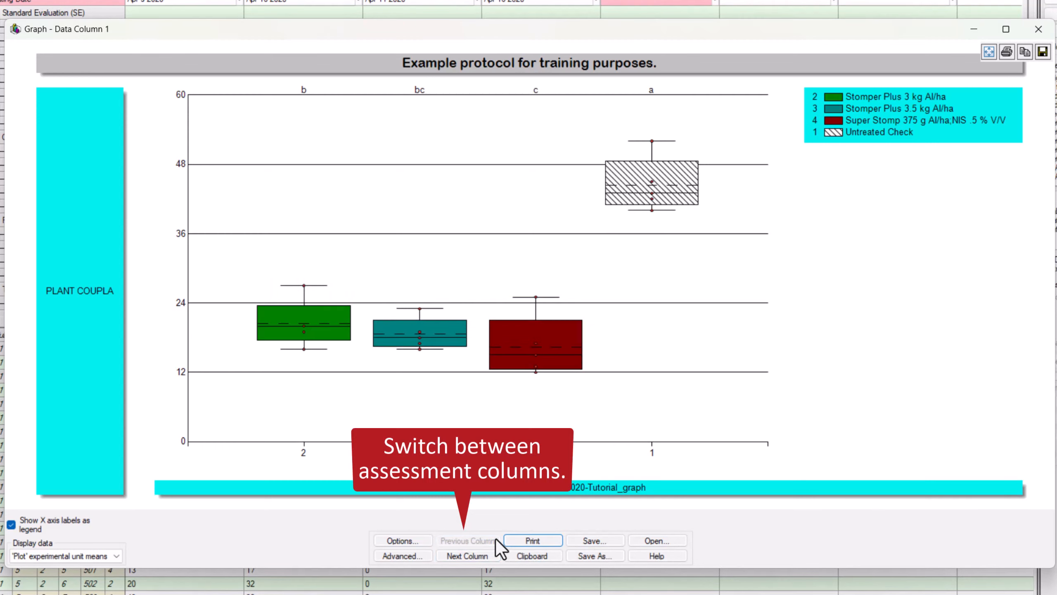
mouse_move(532, 555)
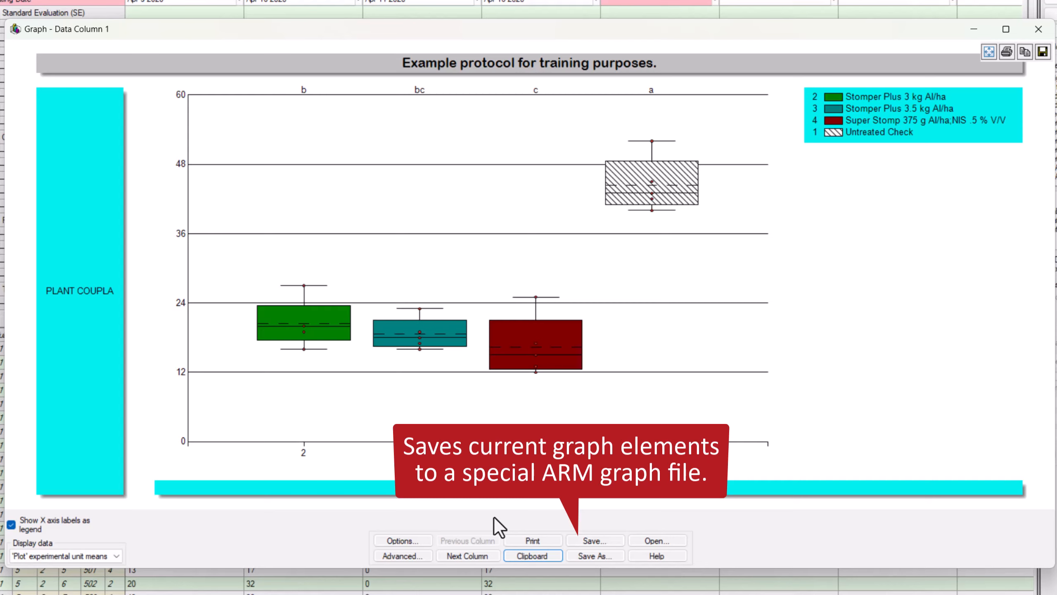
mouse_move(595, 555)
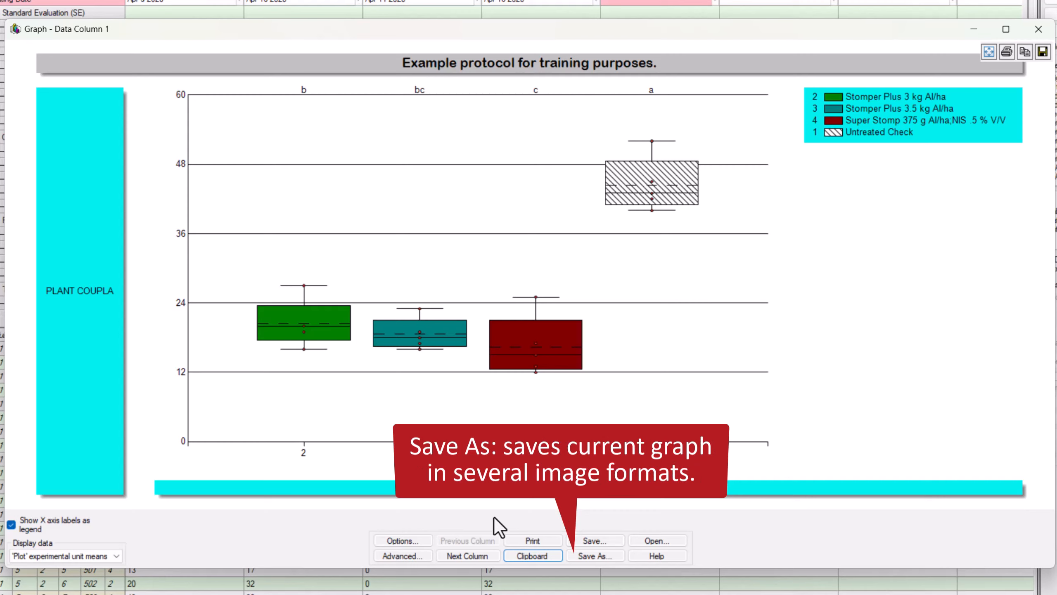